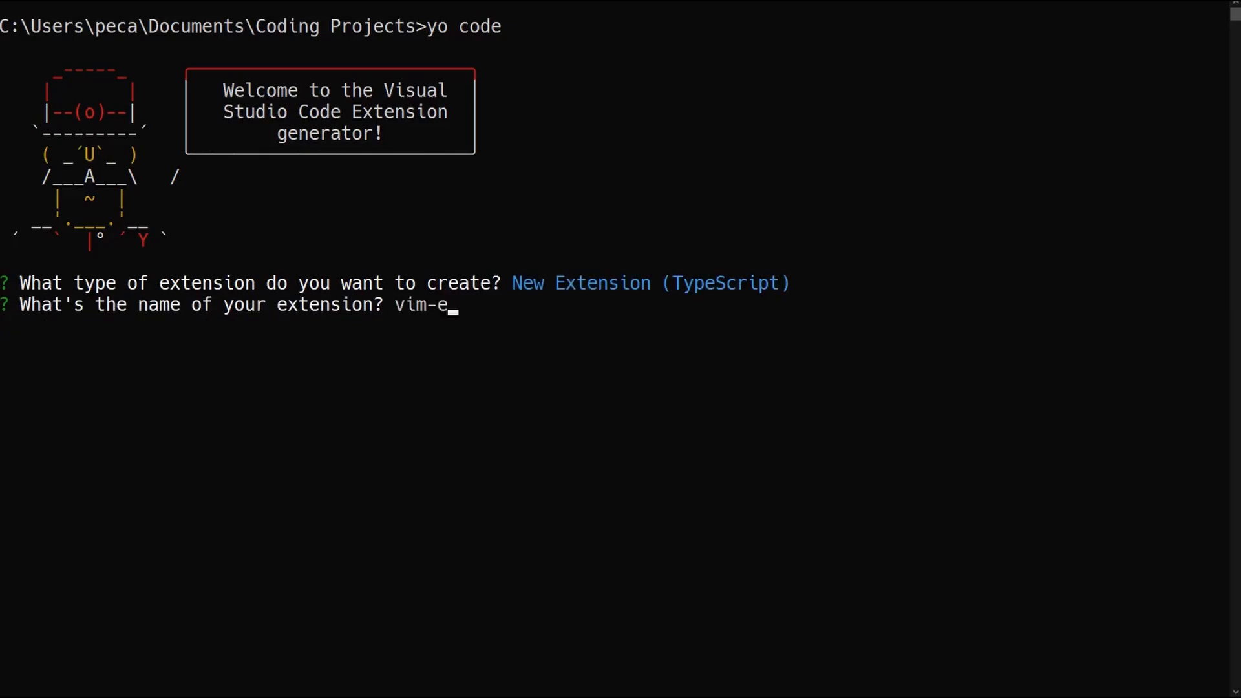
- Finish entering vim-exercises as the new extension's name in the generator
text(xercises)
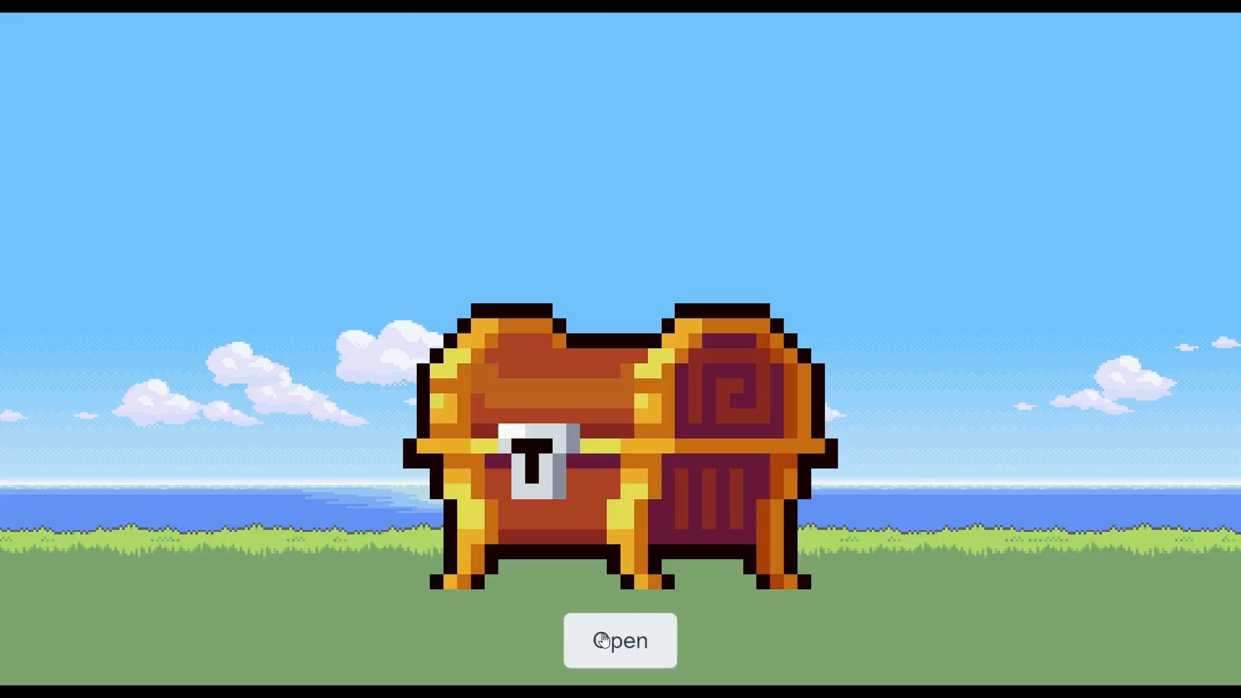
- Unlock the treasure chest, then return to the generated extension.ts in VS Code
click(619, 640)
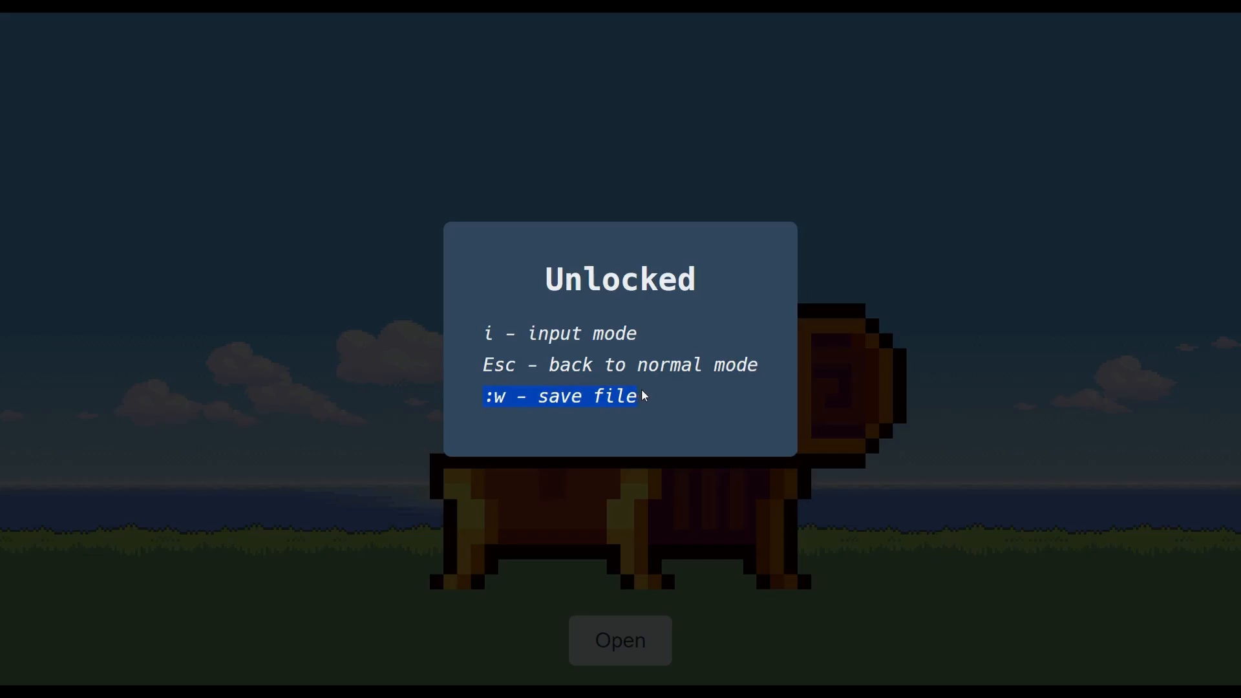
key(Ctrl+Backspace)
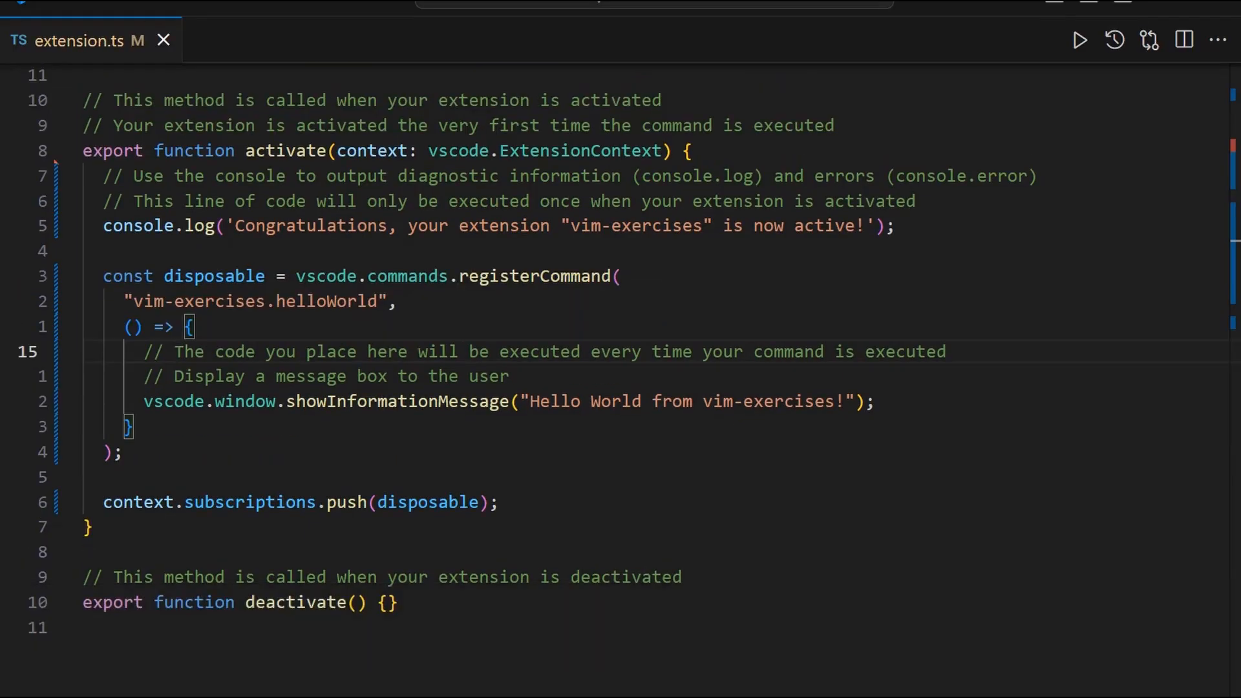
- Delete the boilerplate comment text before drawing the star-and-plus maze
key(Backspace)
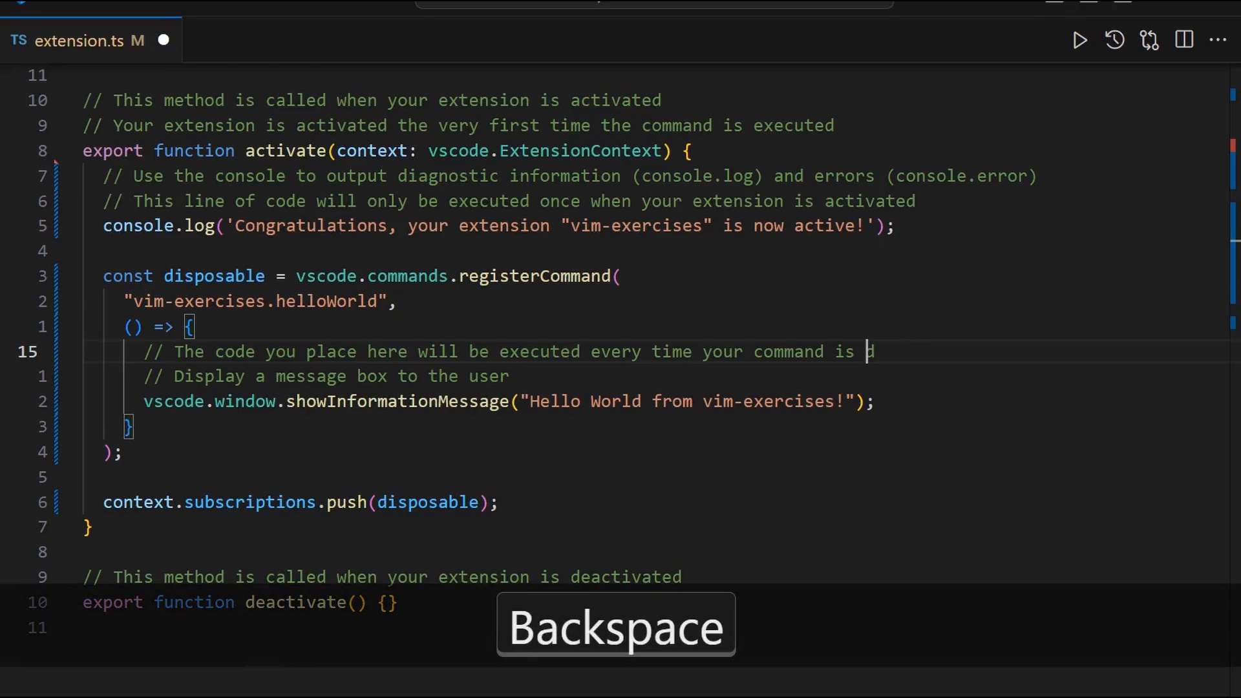
key(Backspace)
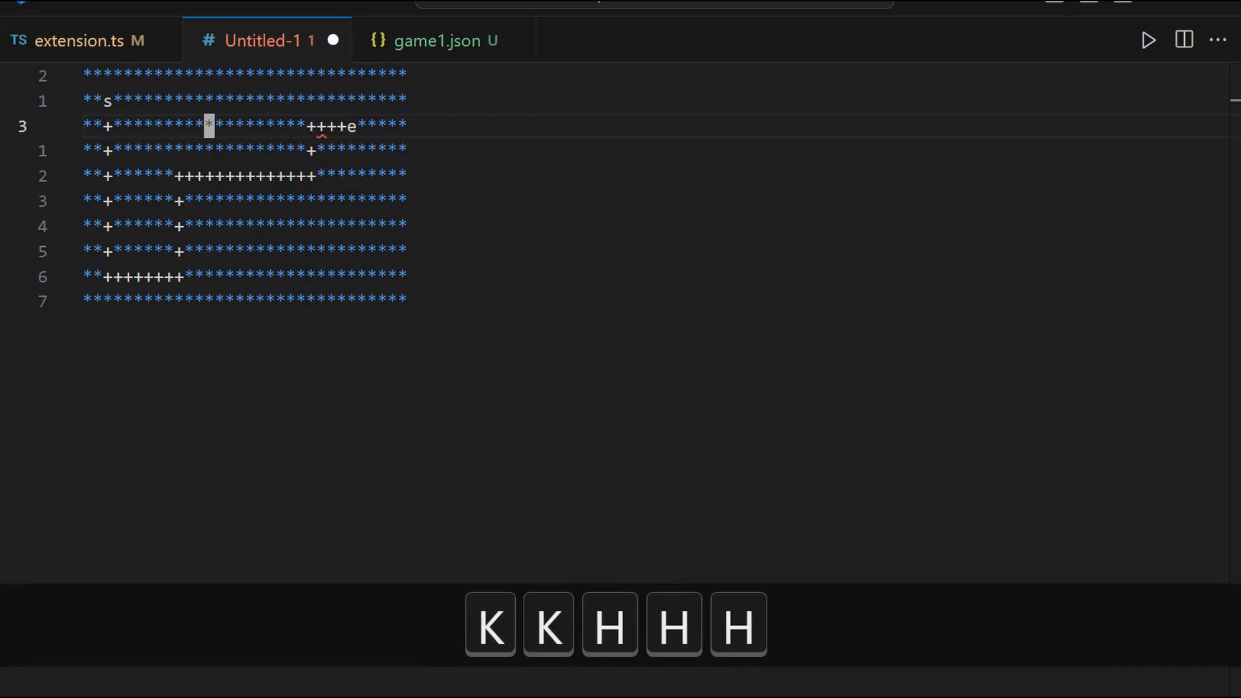
- Bring game1.json beside the maze and start the vscode. call in changeSandboxContent
click(443, 41)
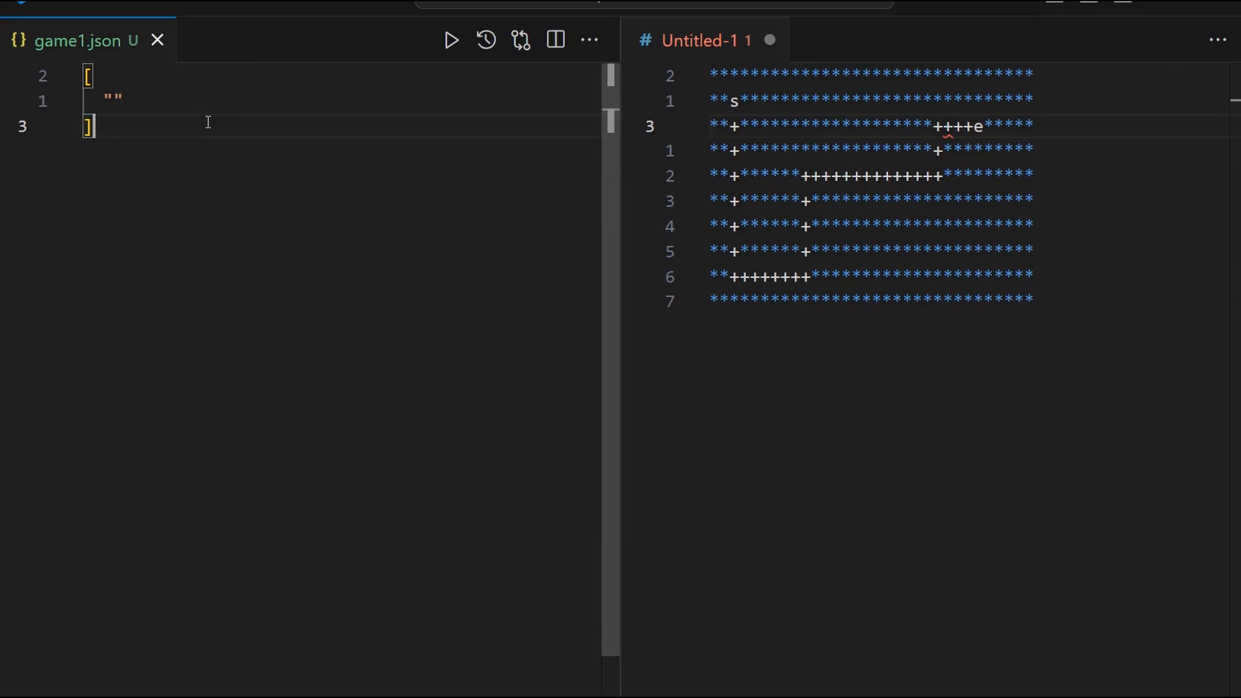
key(Escape)
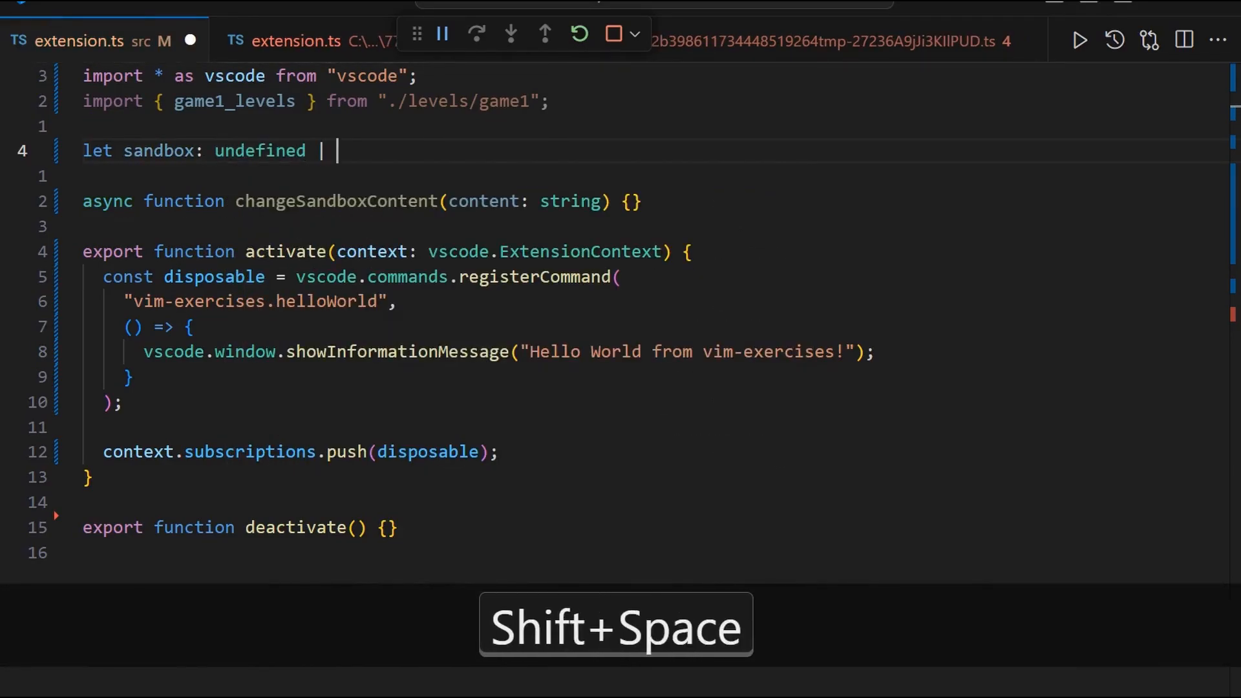
text(vscode.)
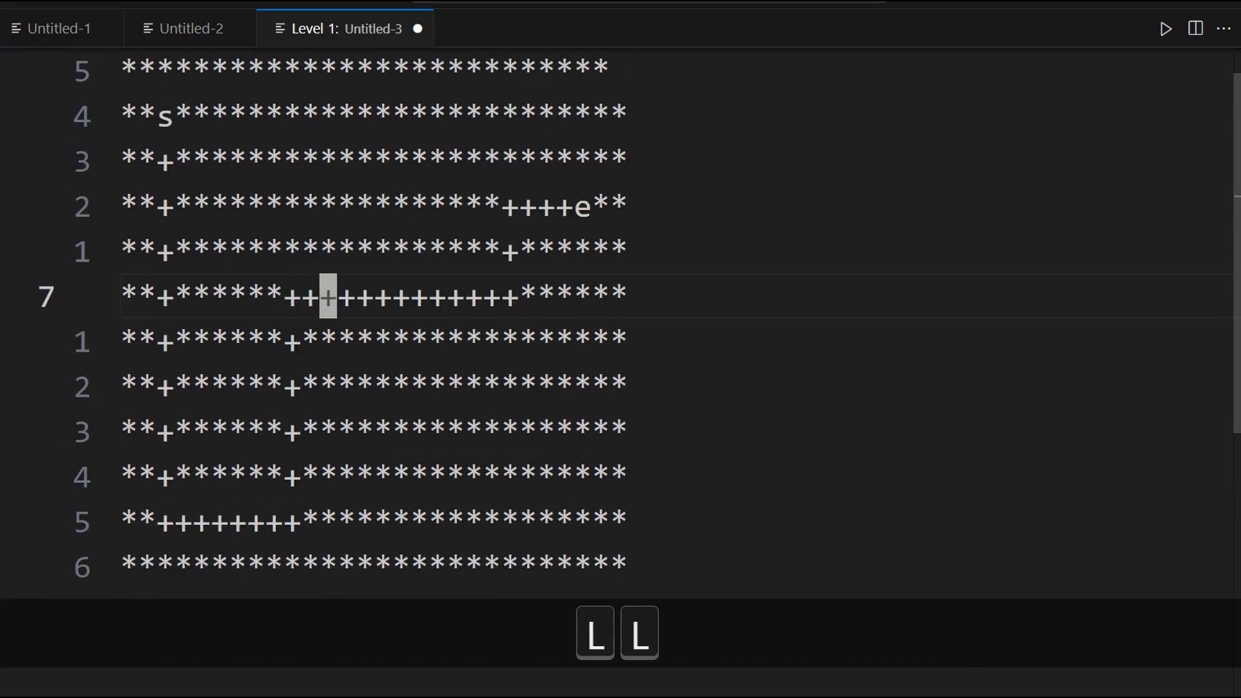
- In game1.ts, draw the new level's plus-sign path from the start s across the star grid
click(1167, 28)
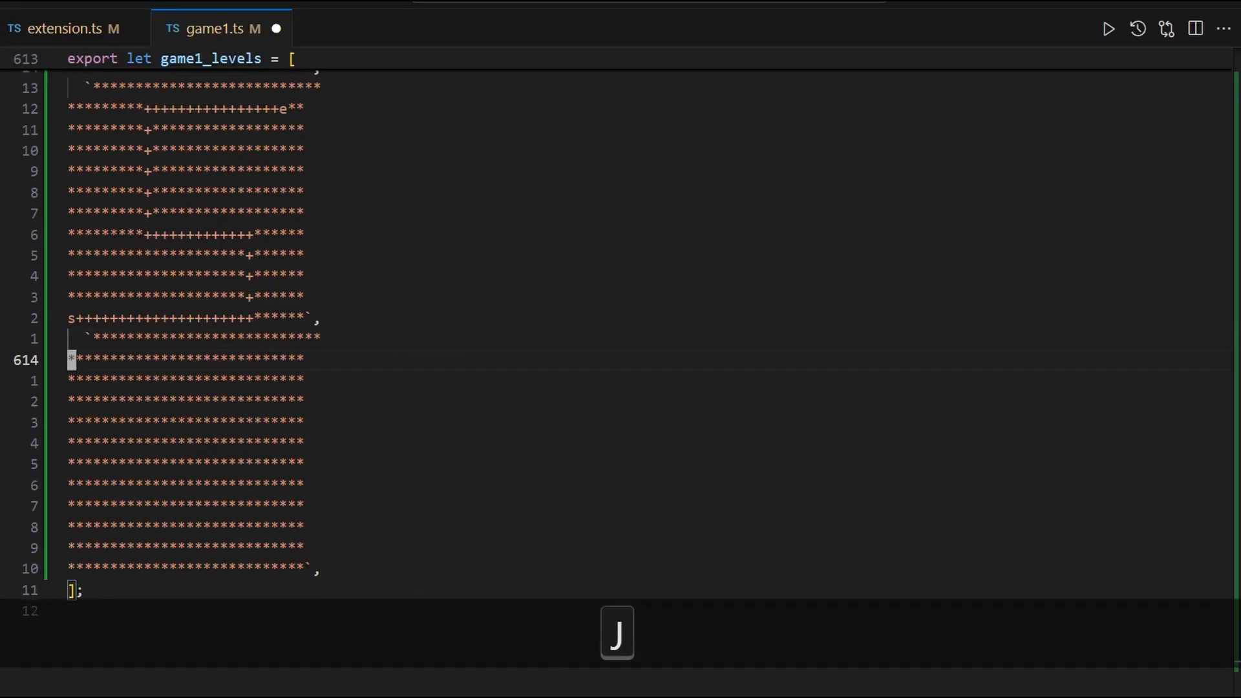
scroll(down, 3)
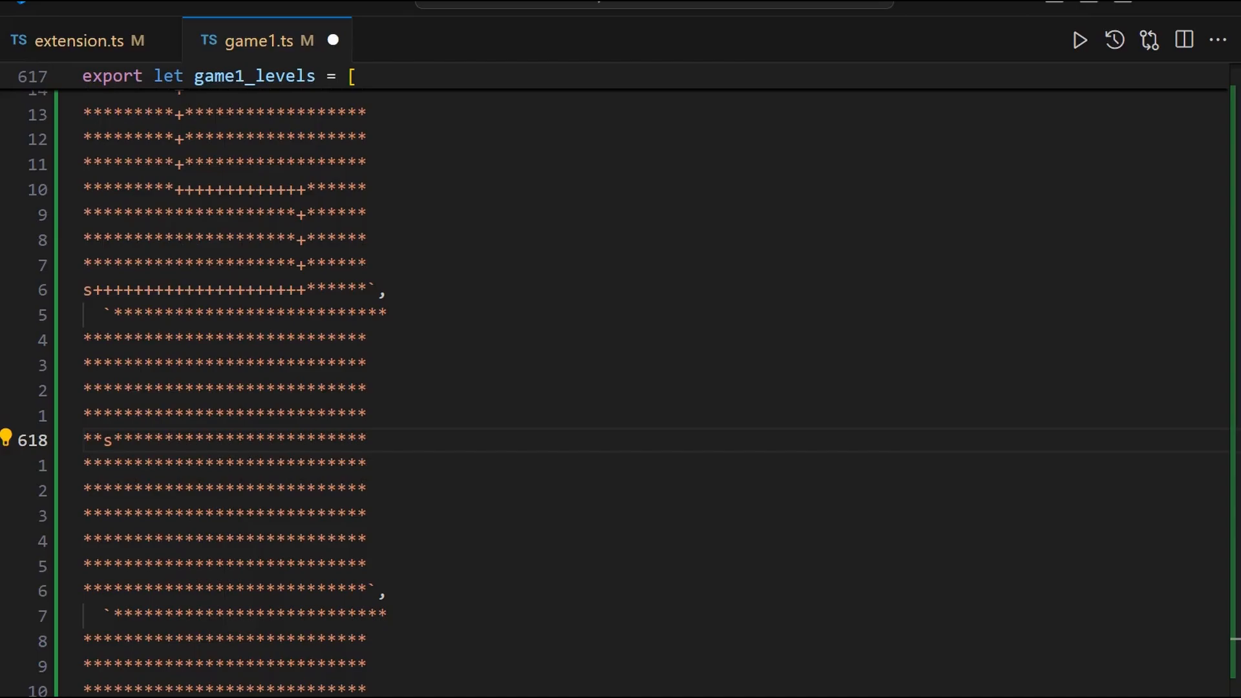
text(+++)
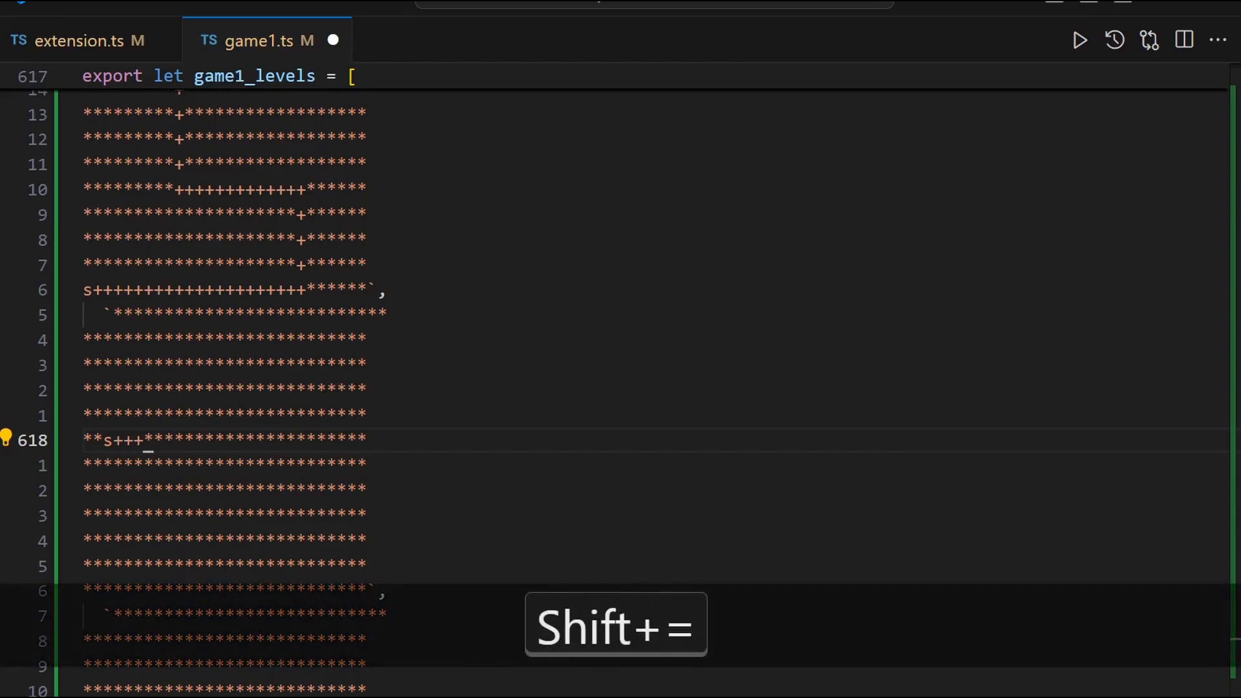
key(shift+=)
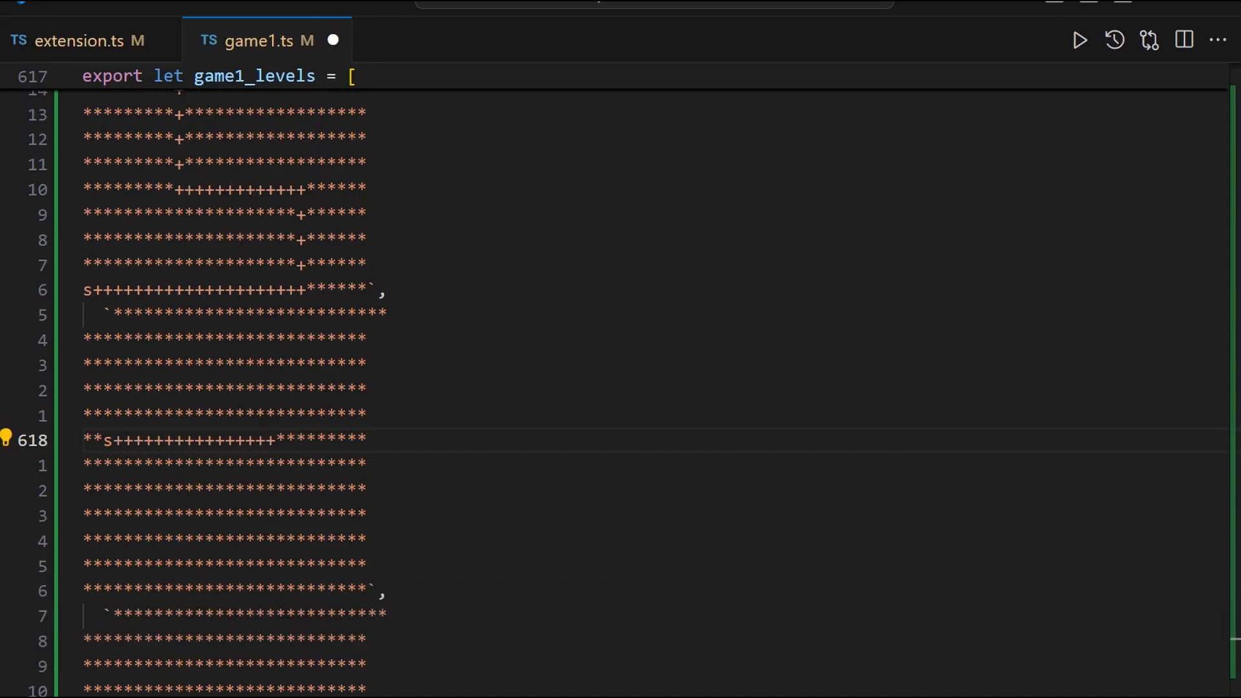
key(Backspace)
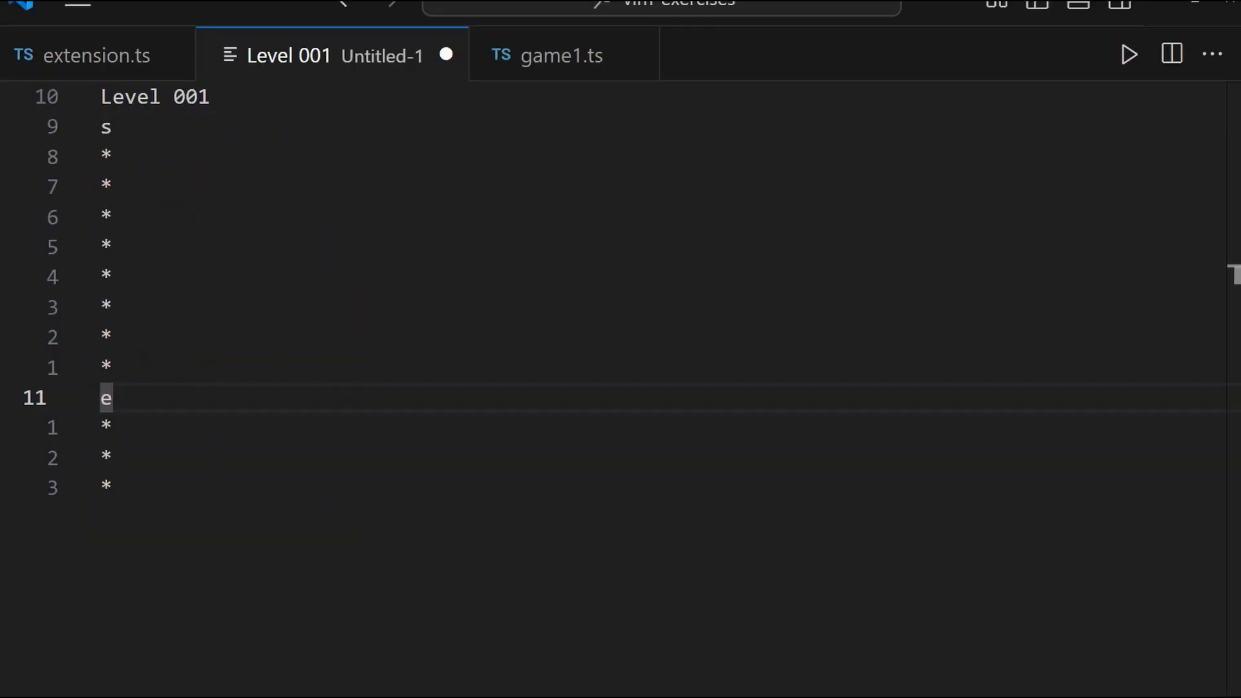
- Add the game2-relative-line-jump command in package.json and begin the gameLoop function body
click(90, 54)
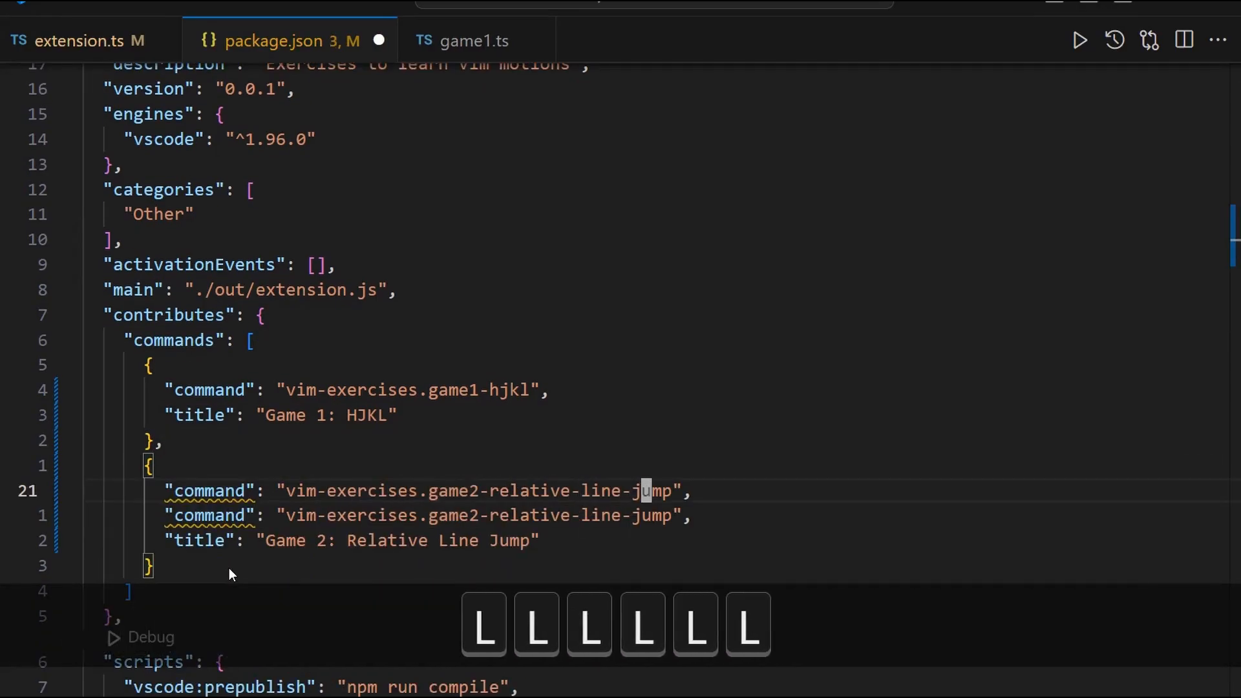
click(77, 39)
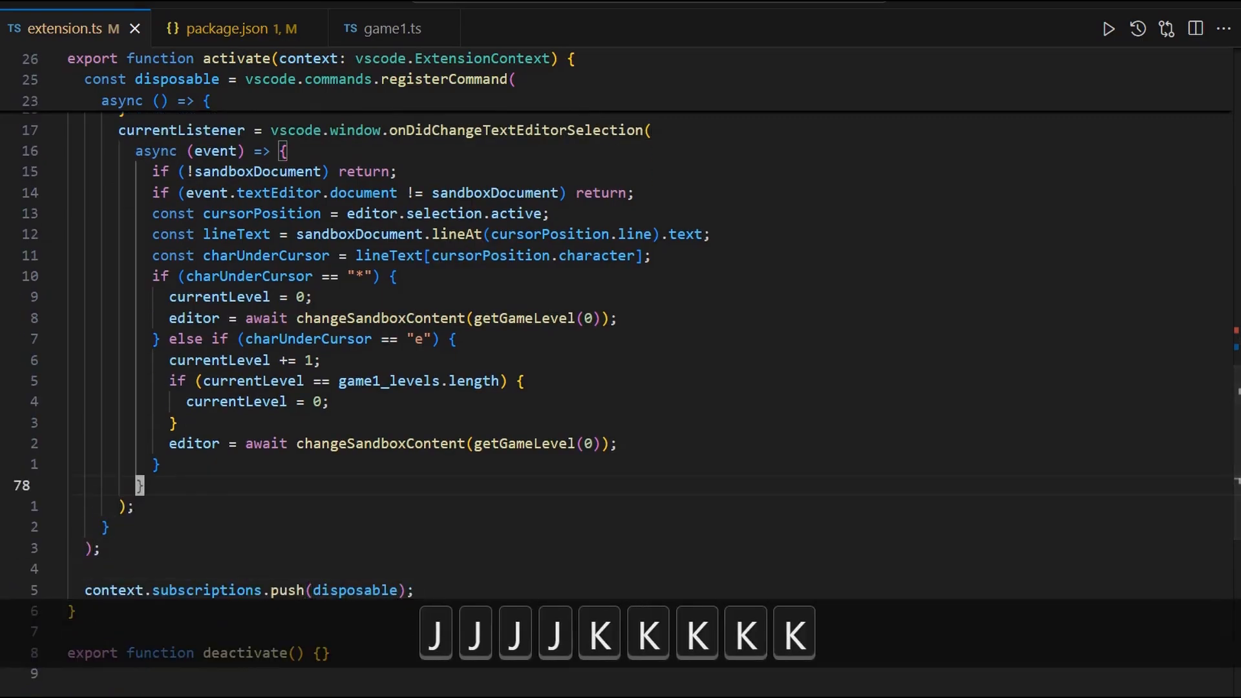
key(Ctrl+=)
text(function gameLoop(game:number,editor:vscode.TextEditor)
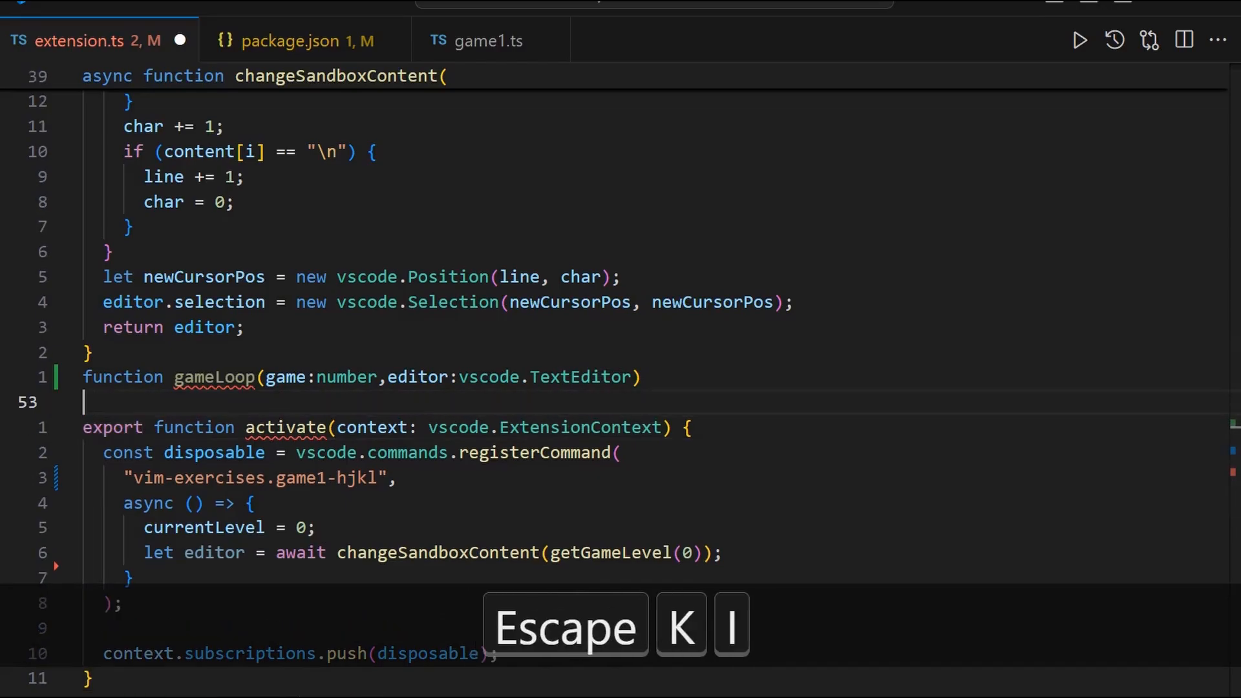
text({)
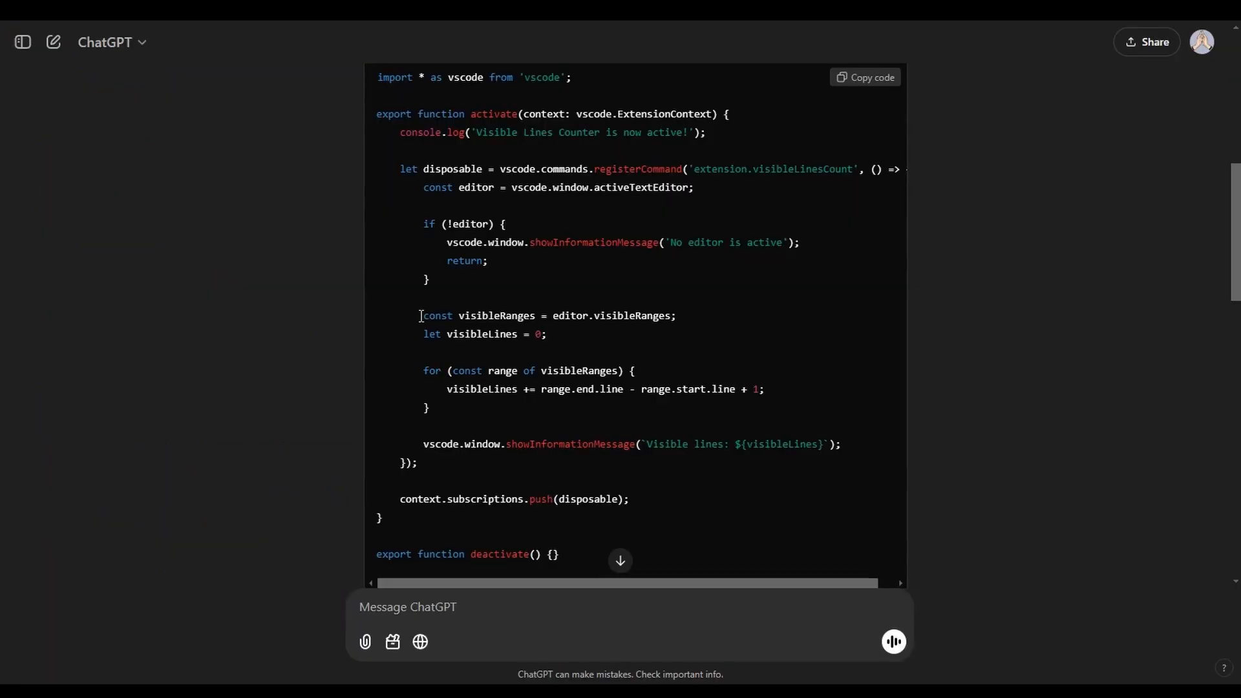
- Copy the visibleRanges line-counting loop from ChatGPT's code block
drag(421, 315, 428, 408)
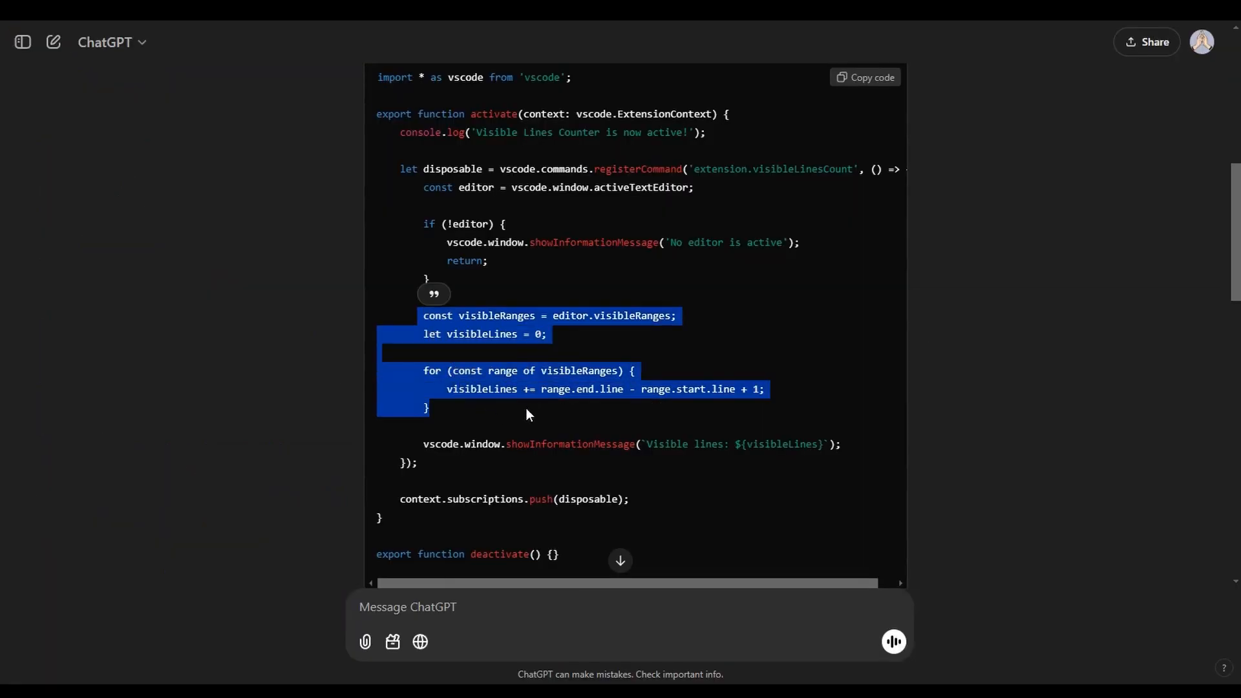
right_click(527, 414)
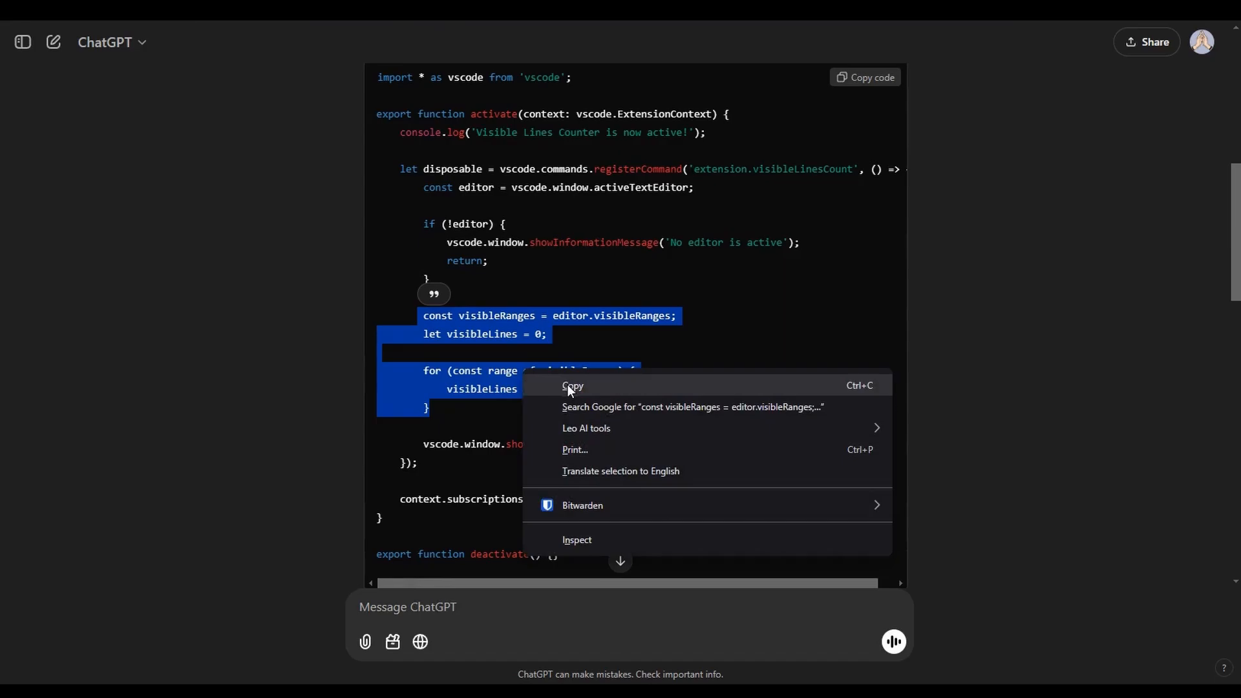
click(573, 385)
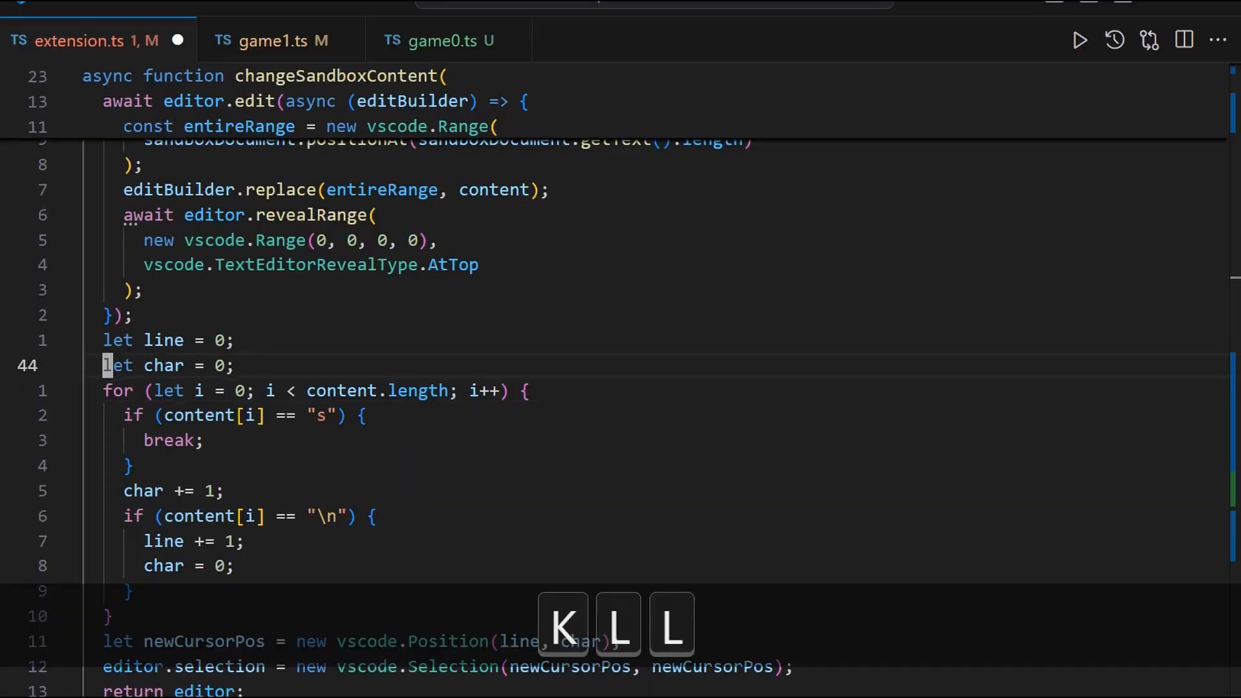
- Declare 'let line = 0;' as the first counter in changeSandboxContent
text(let line = 0;)
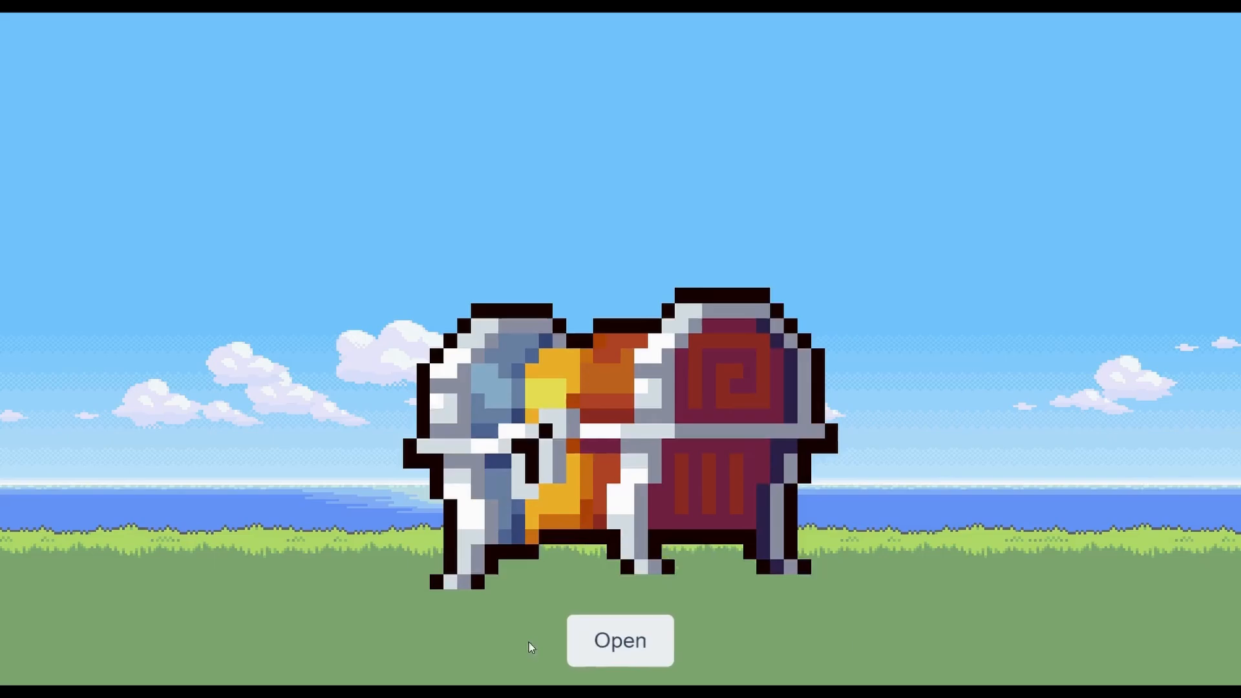
- Unlock the silver treasure chest before registering the game0-hjkl command
click(619, 640)
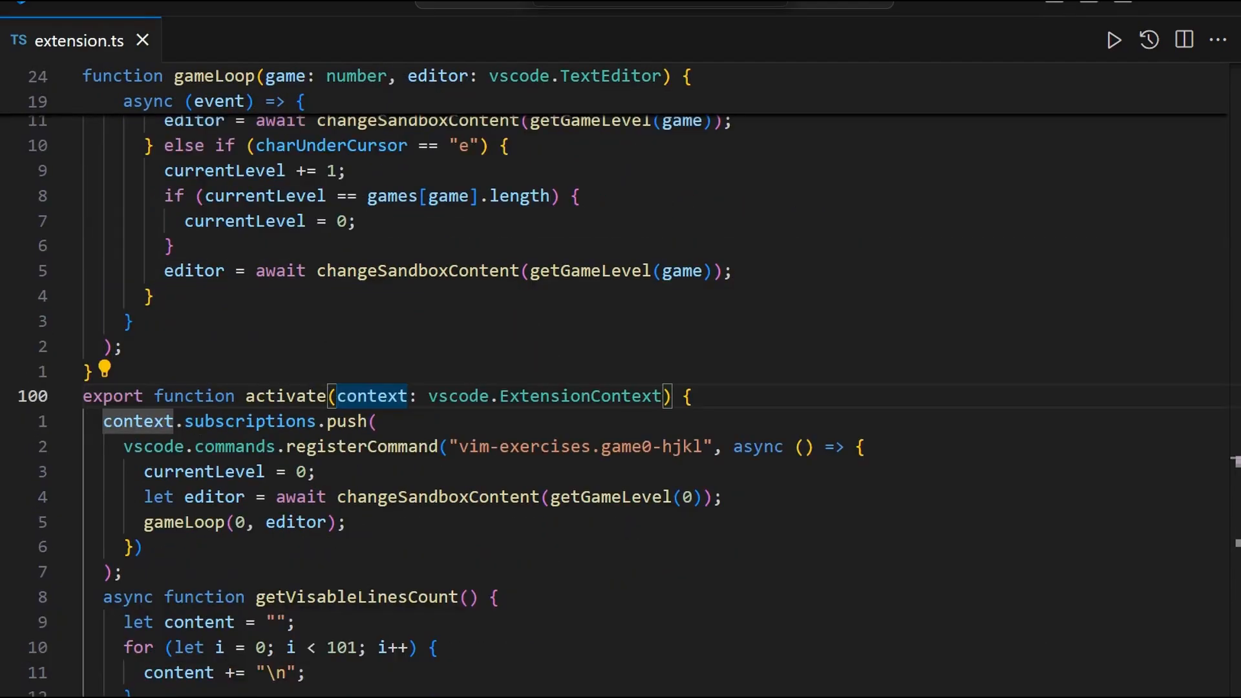
- Play through the small test level toward its end with Shift+I moves
key(Enter)
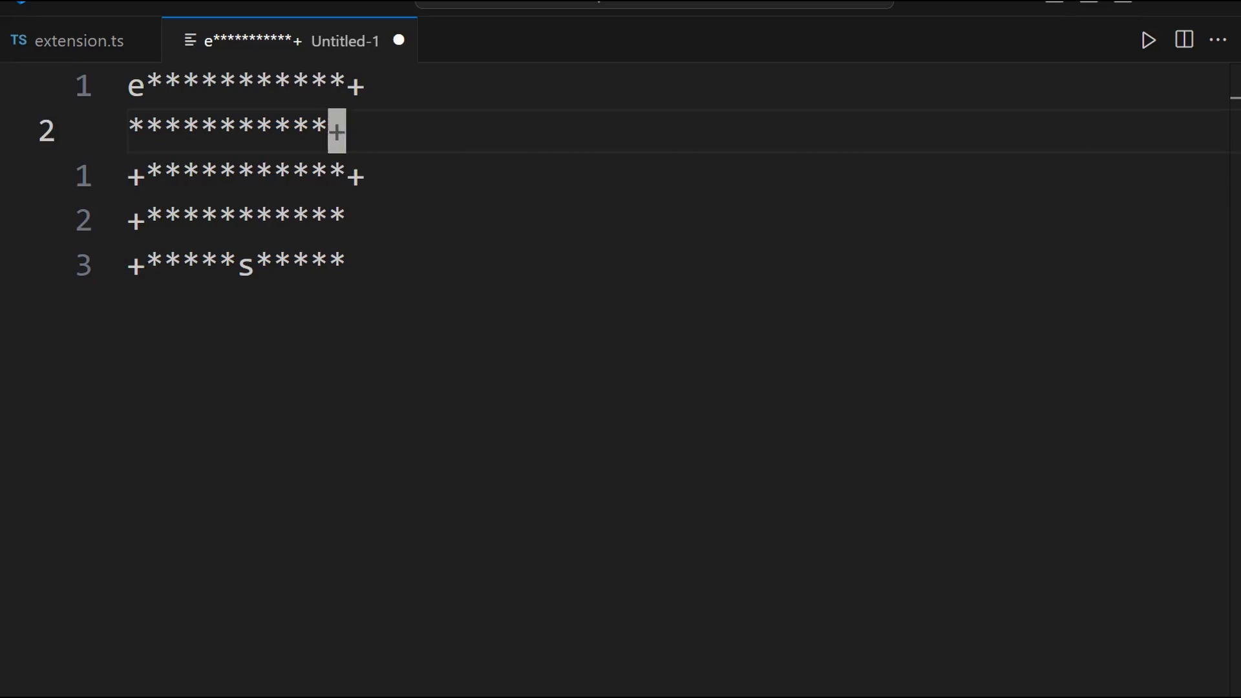
key(Shift+I)
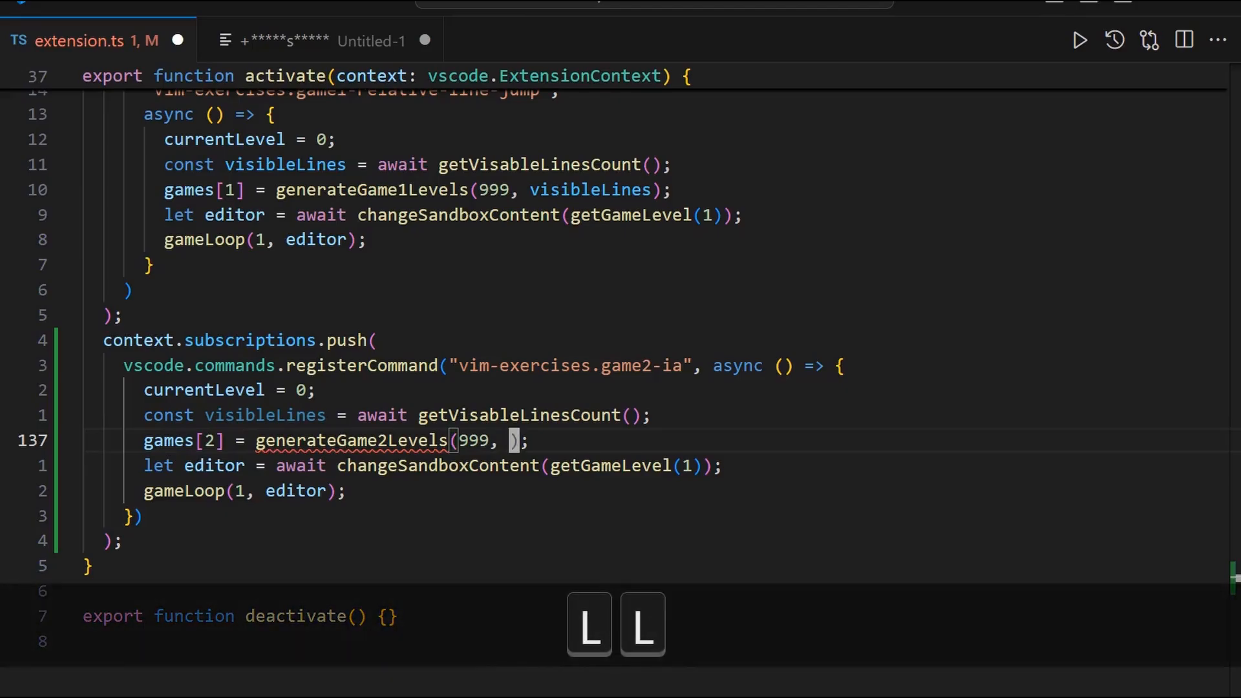
- Add a 'const additions = []' array after the level-generation loop
key(Backspace)
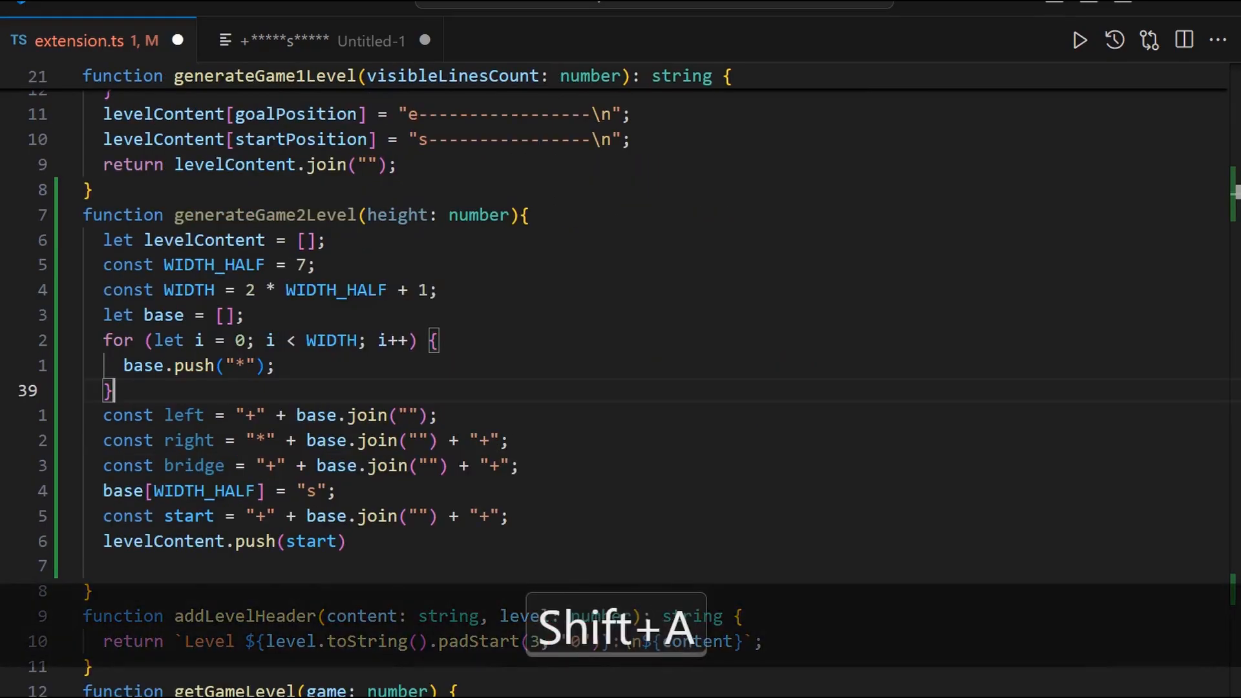
key(Enter)
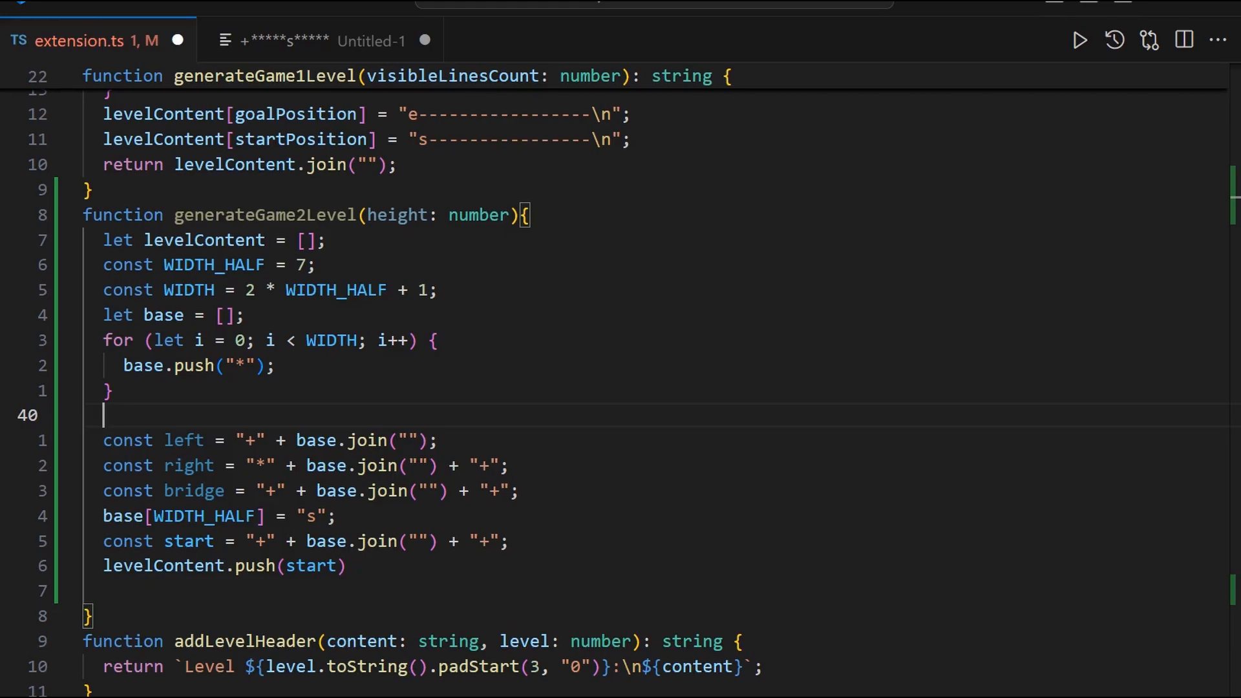
text(const additions = [])
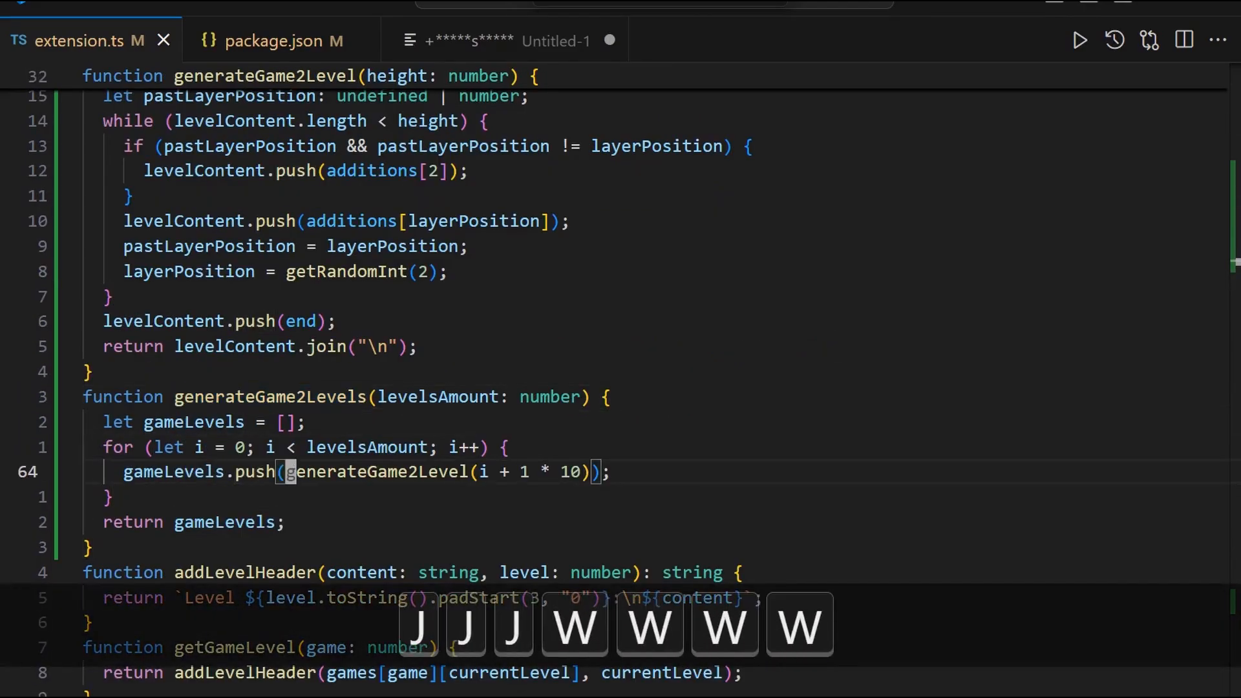
- Navigate Level 003 from s along the start row and down the right edge toward e
scroll(up, 3)
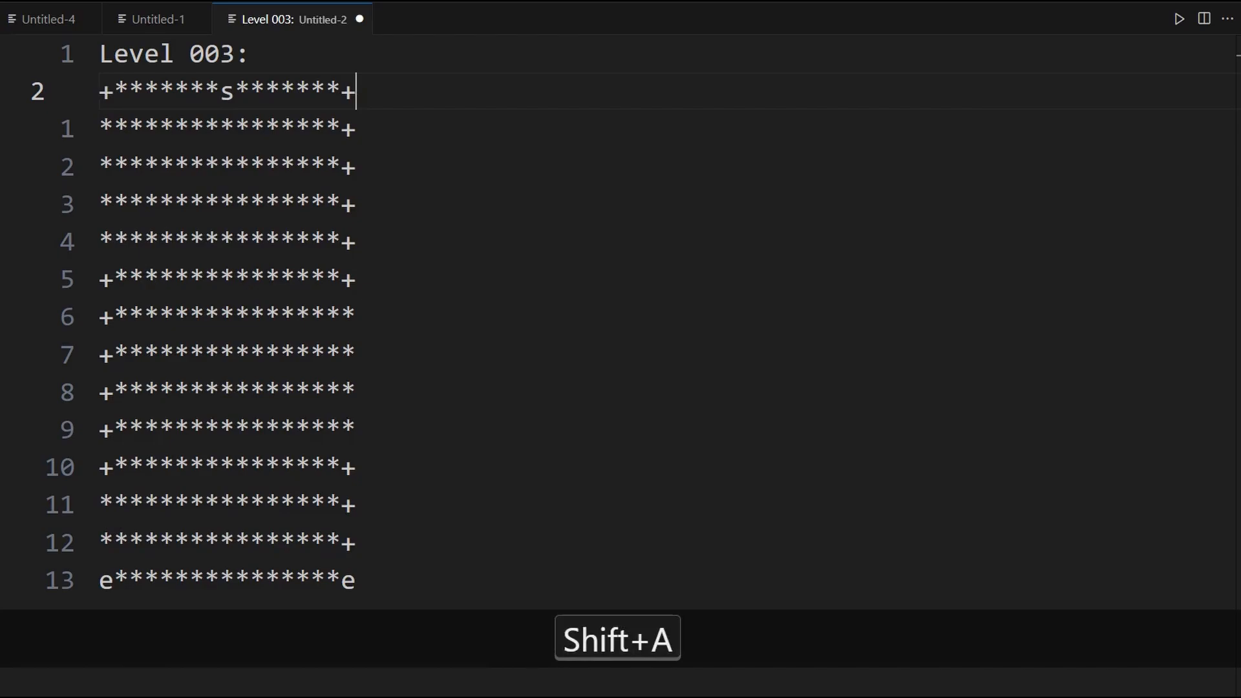
key(j)
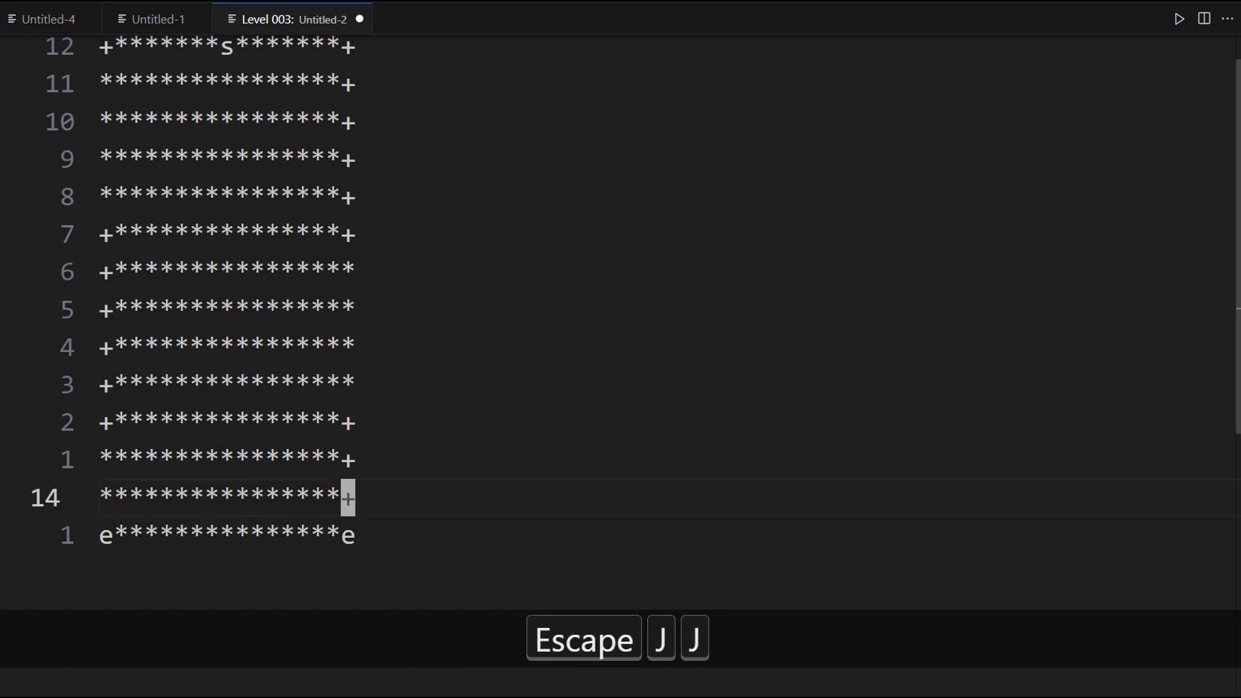
key(shift+i)
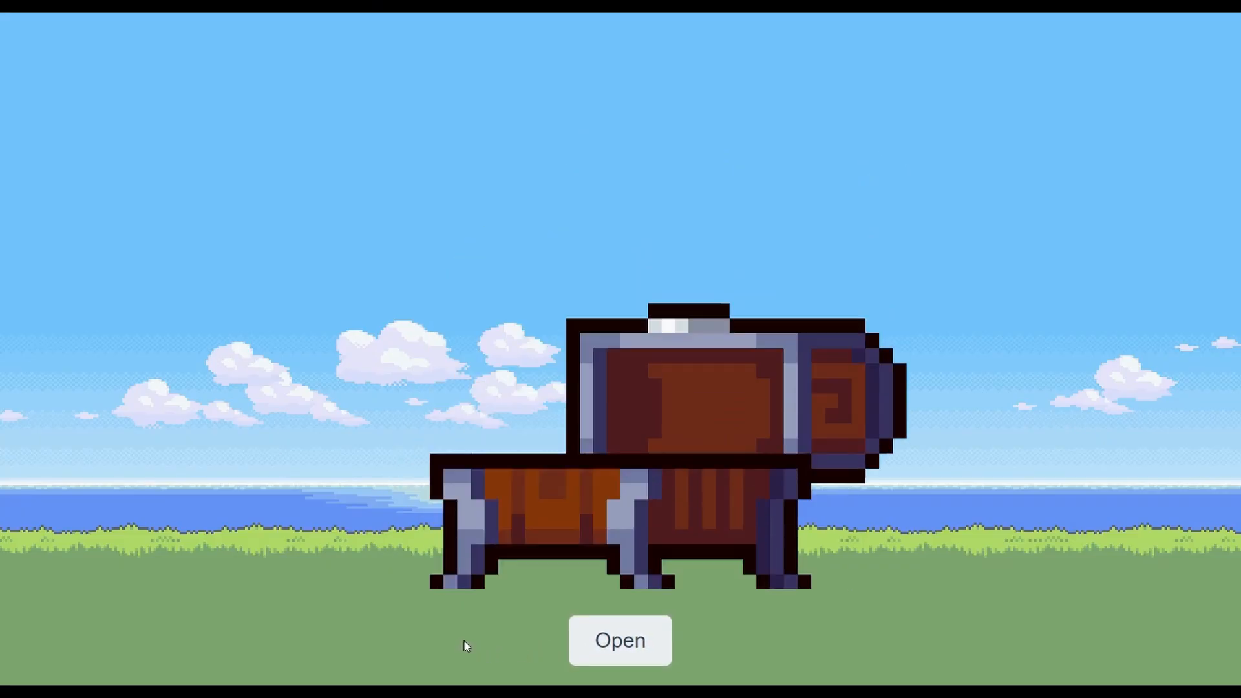
- Reveal the chest's unlocked commands: visual mode, t, undo, redo, o and b
click(620, 640)
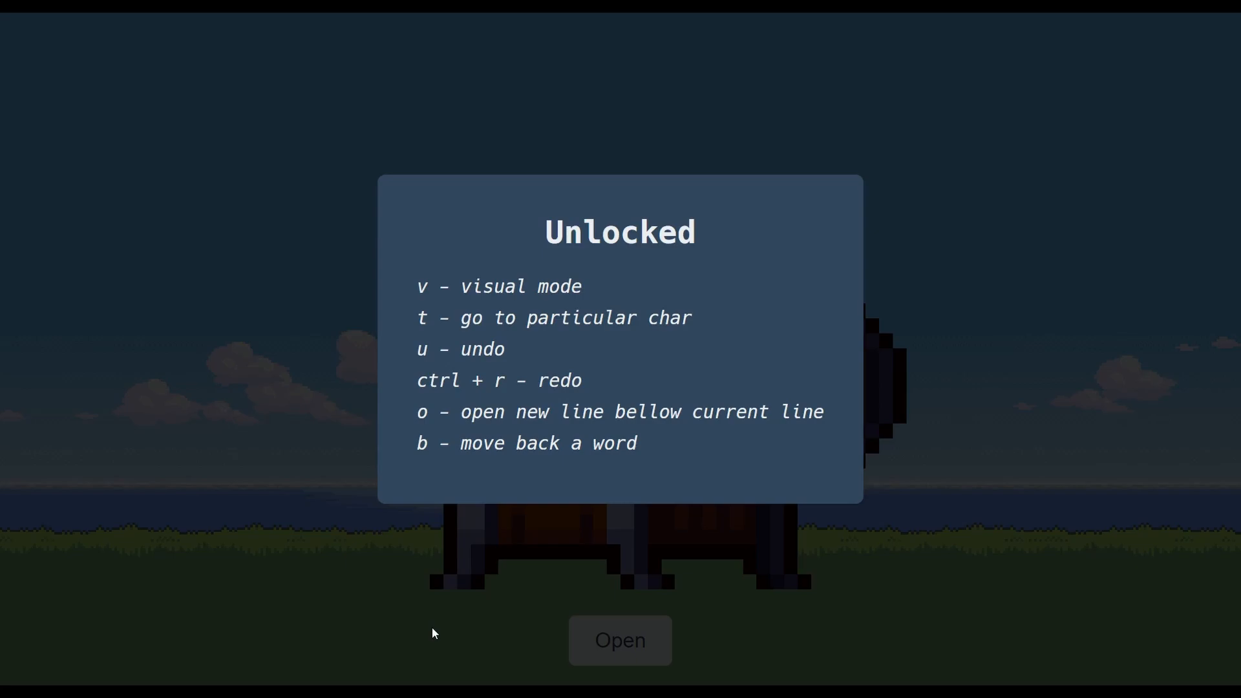
click(621, 640)
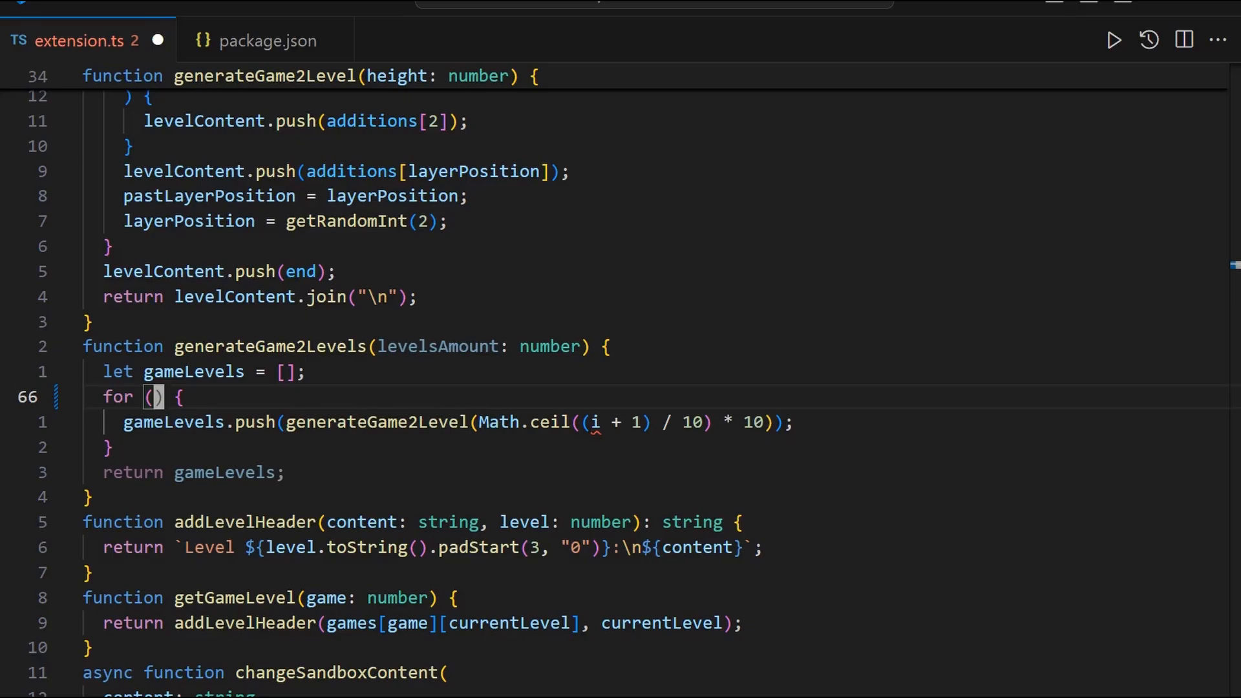
- Fill the loop header 'let i = 0; i < levelsAmount; i++' and save extension.ts
text(let i = 0; i < levelsAmount; i++)
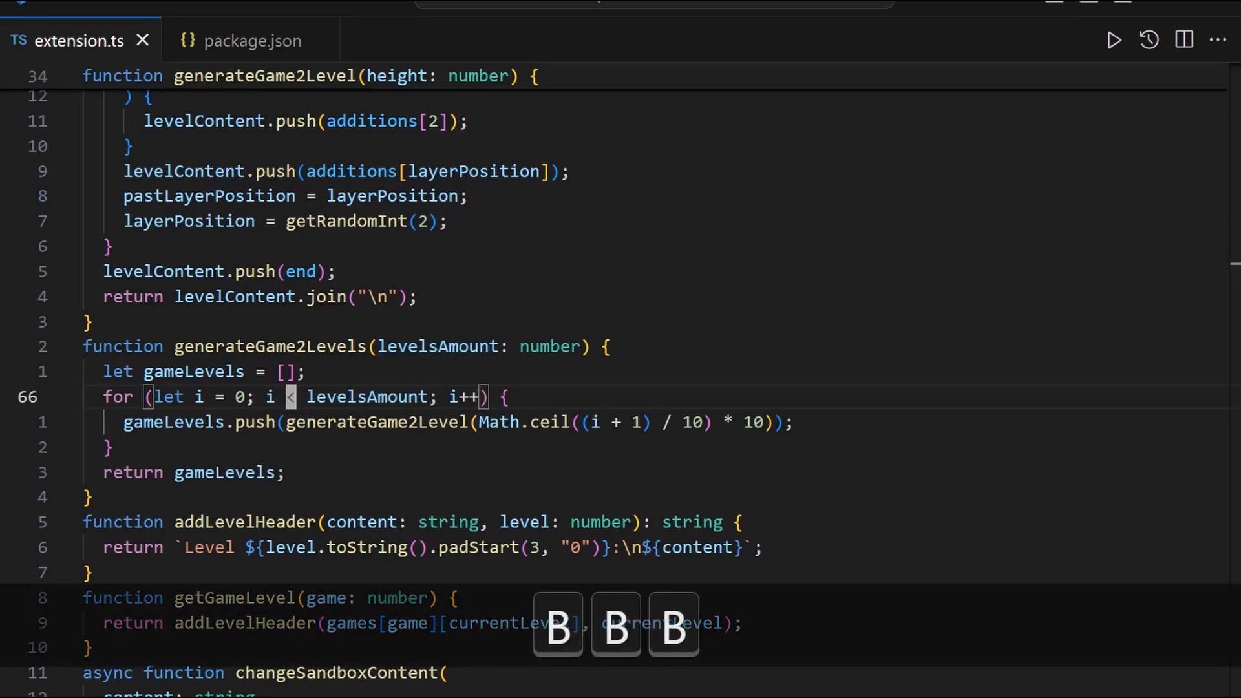
key(Enter)
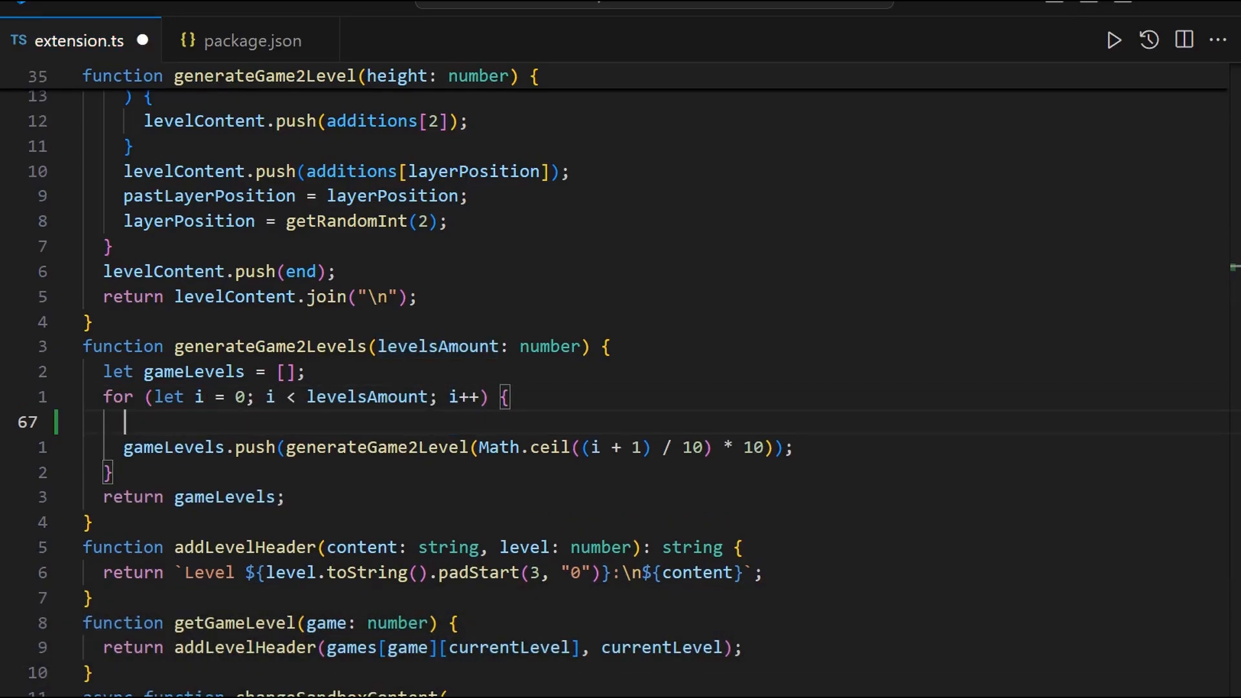
key(shift+o)
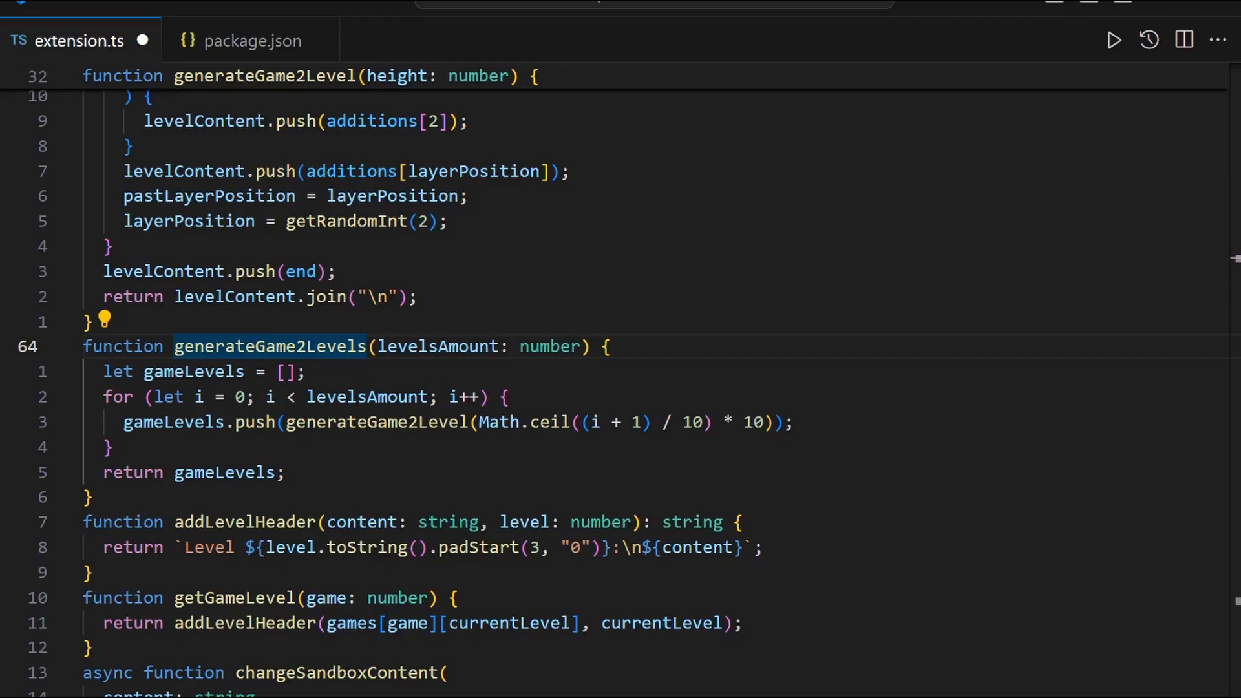
key(Shift+V)
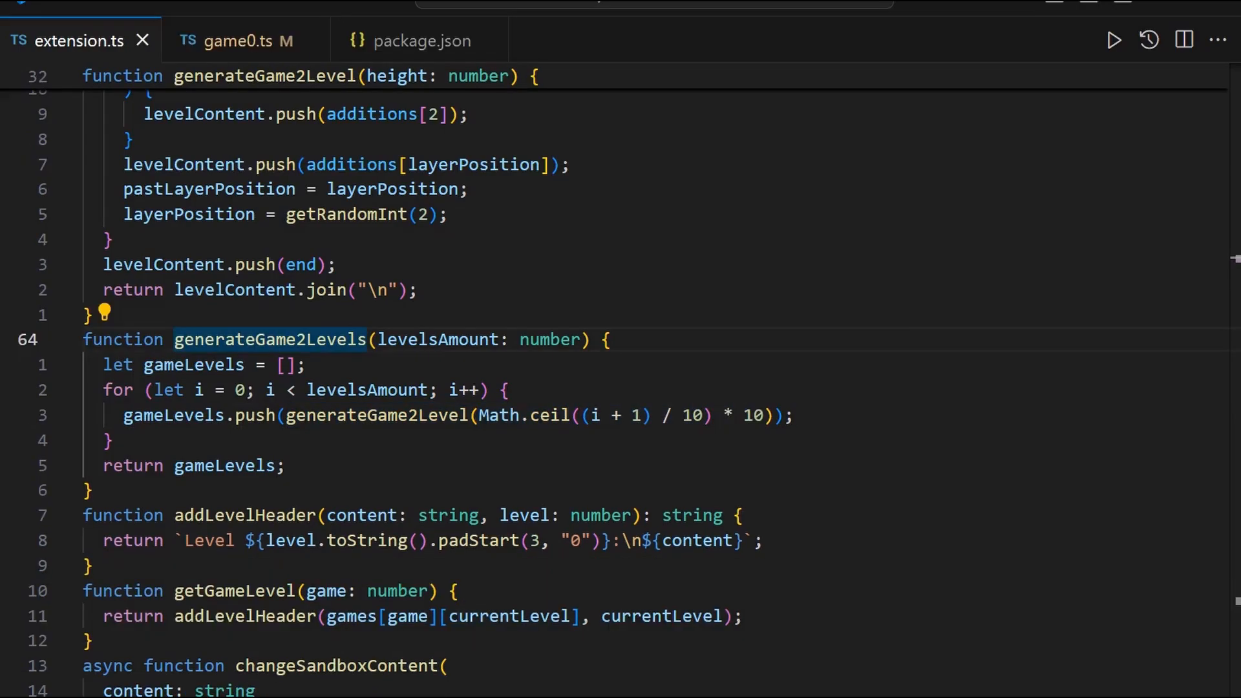
- Block-select down the function, then bring up the game0.ts level file
key(Ctrl+V)
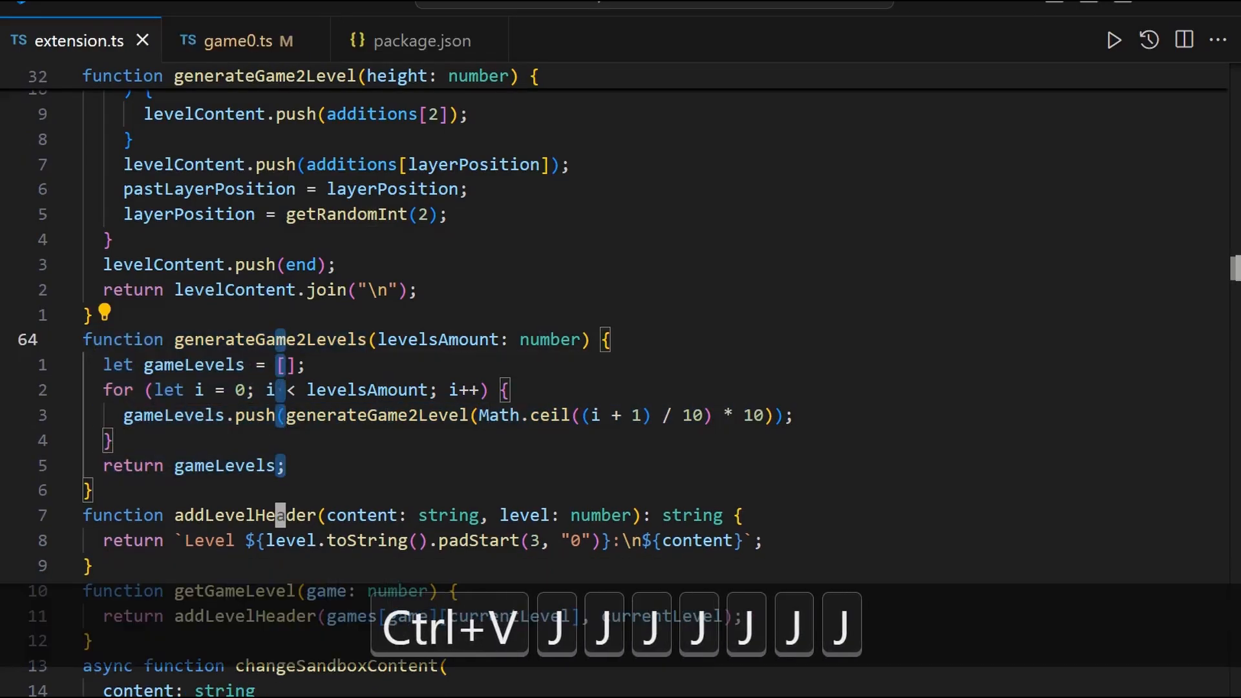
click(245, 40)
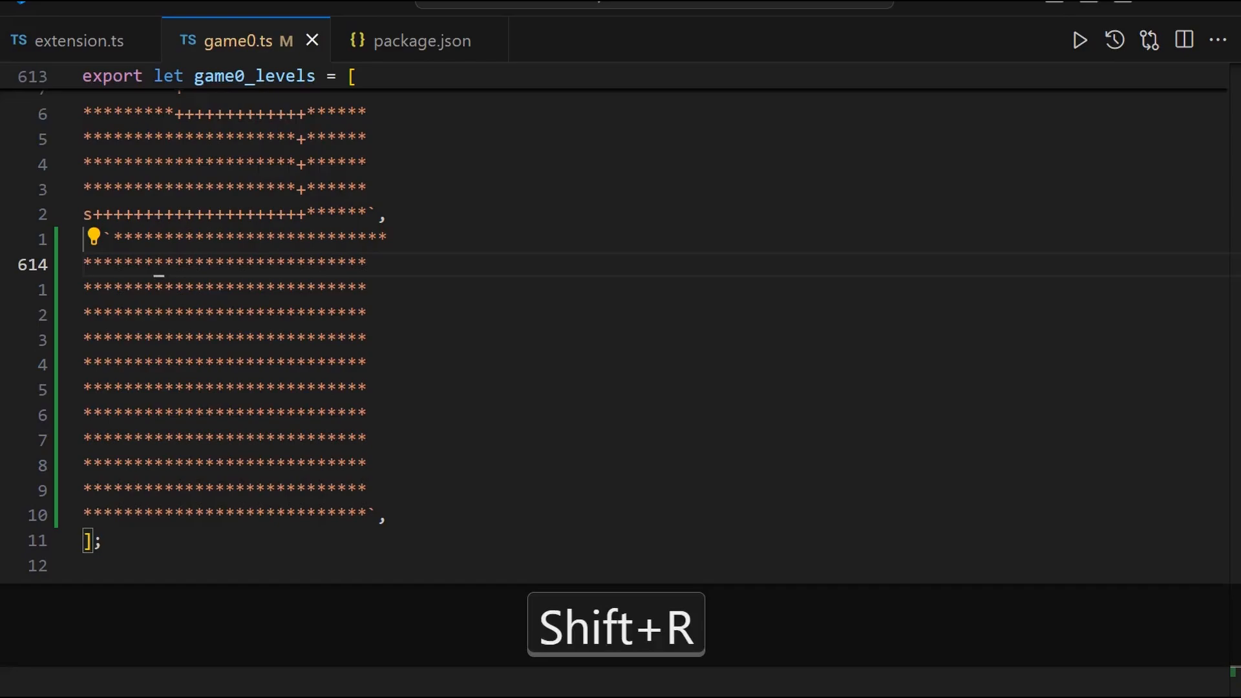
- Overwrite stars with s and + on the level row and clear positionAt's argument
key(Shift+=)
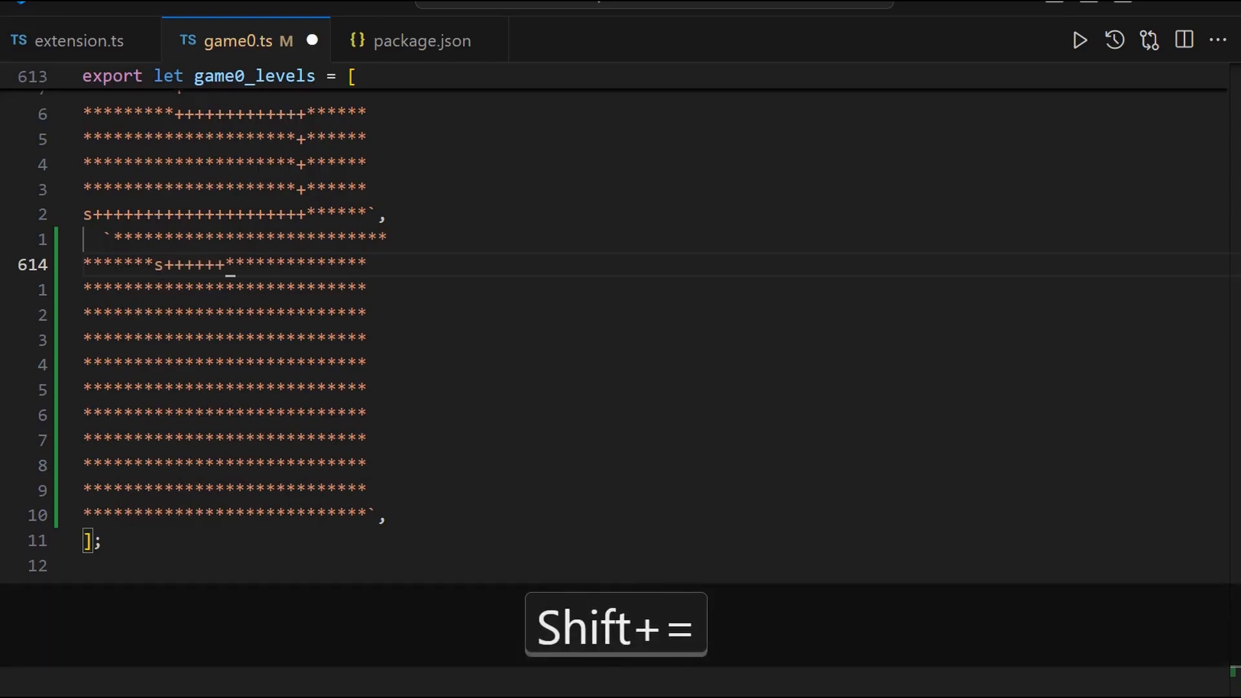
key(Ctrl+v)
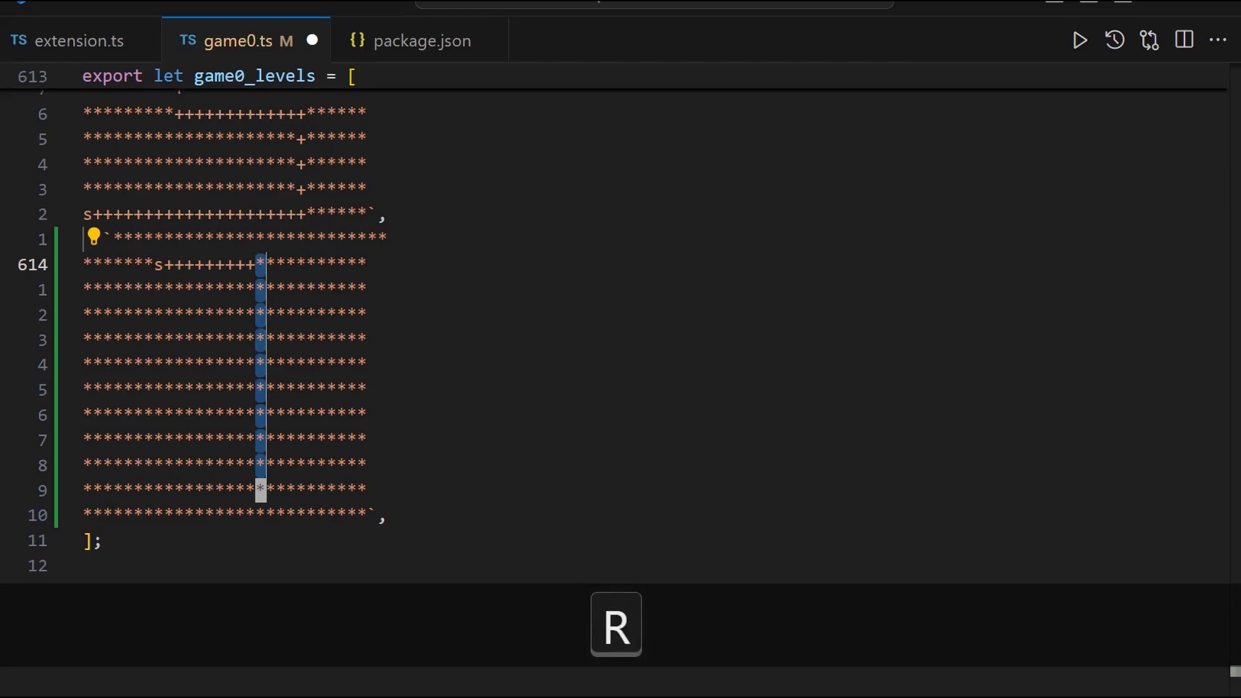
click(78, 40)
text(sandboxDocument.positionAt(sandboxDocument.getText().length))
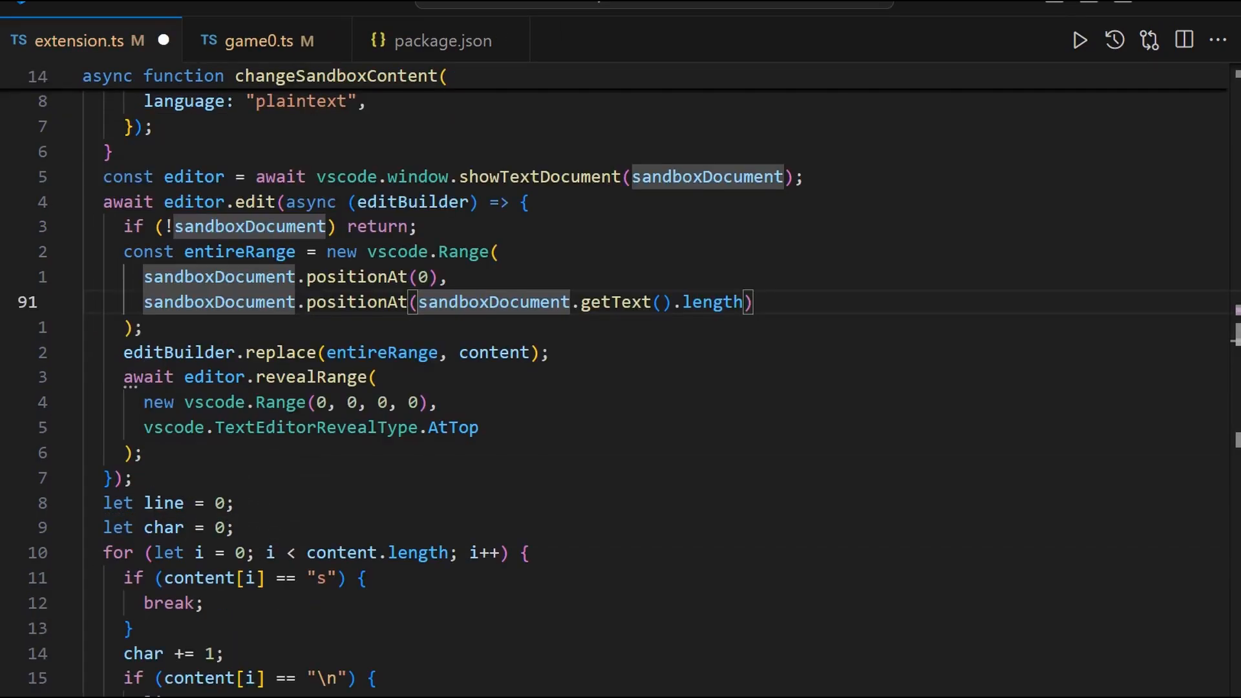
key(Shift+0)
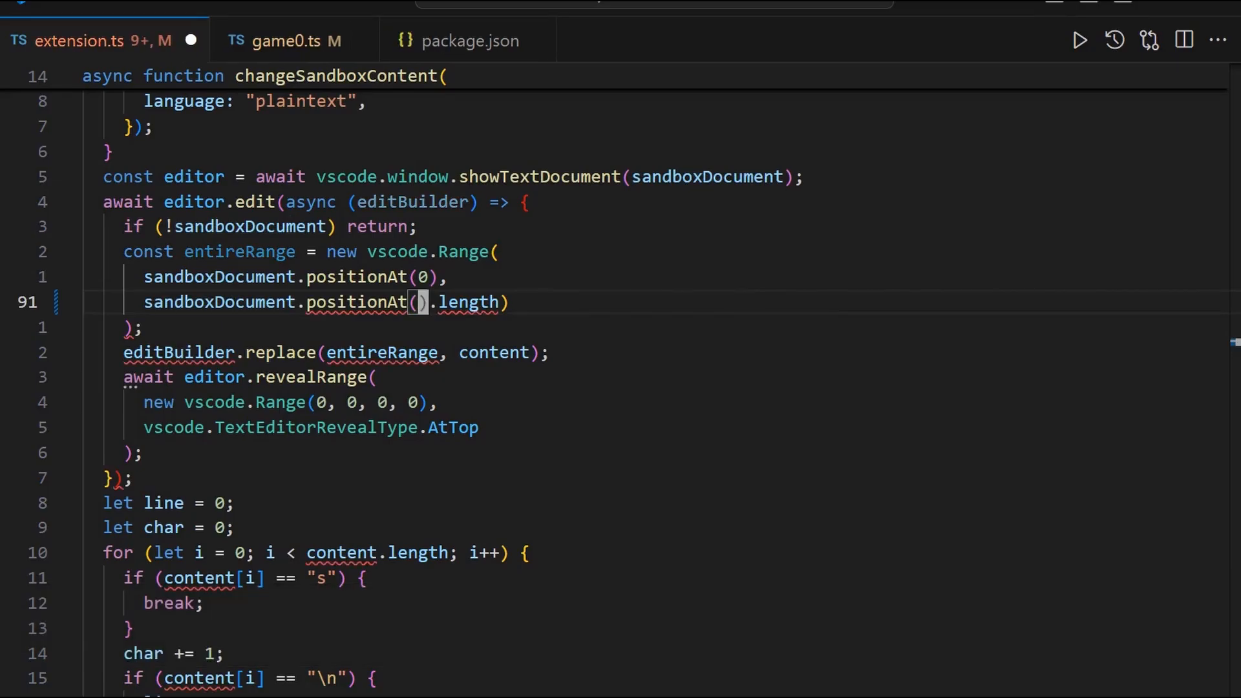
key(shift+0)
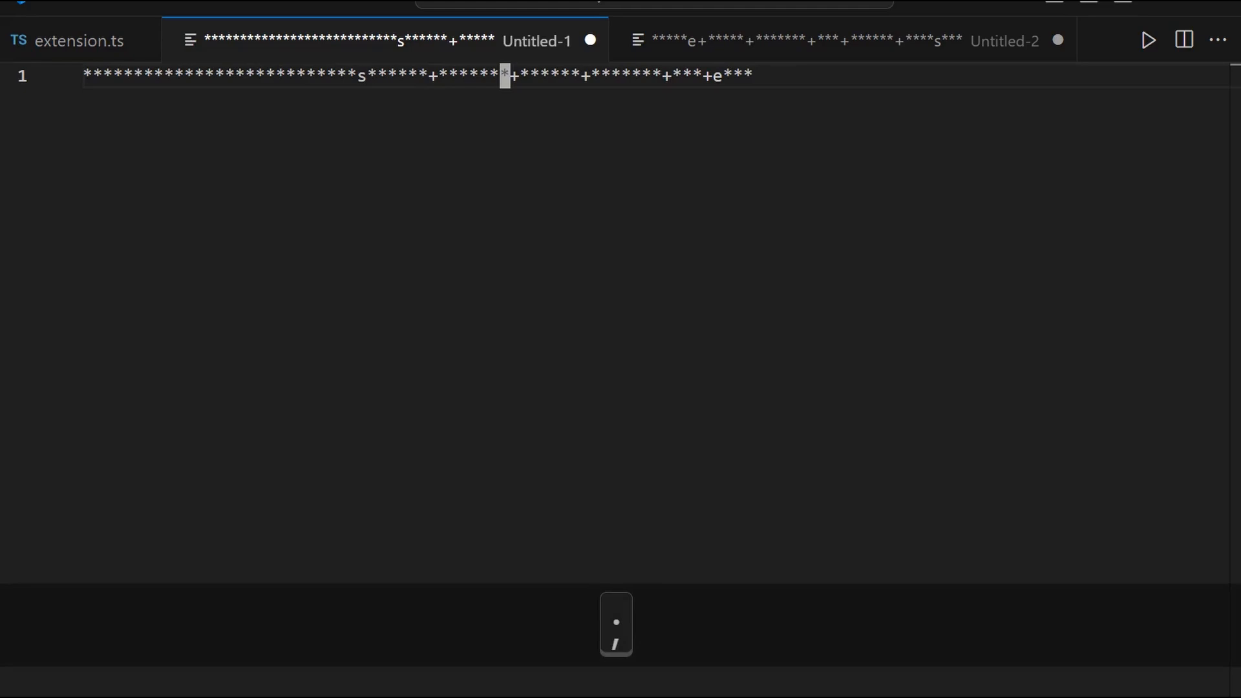
- Move along the Untitled-2 maze line, then return to extension.ts
click(804, 40)
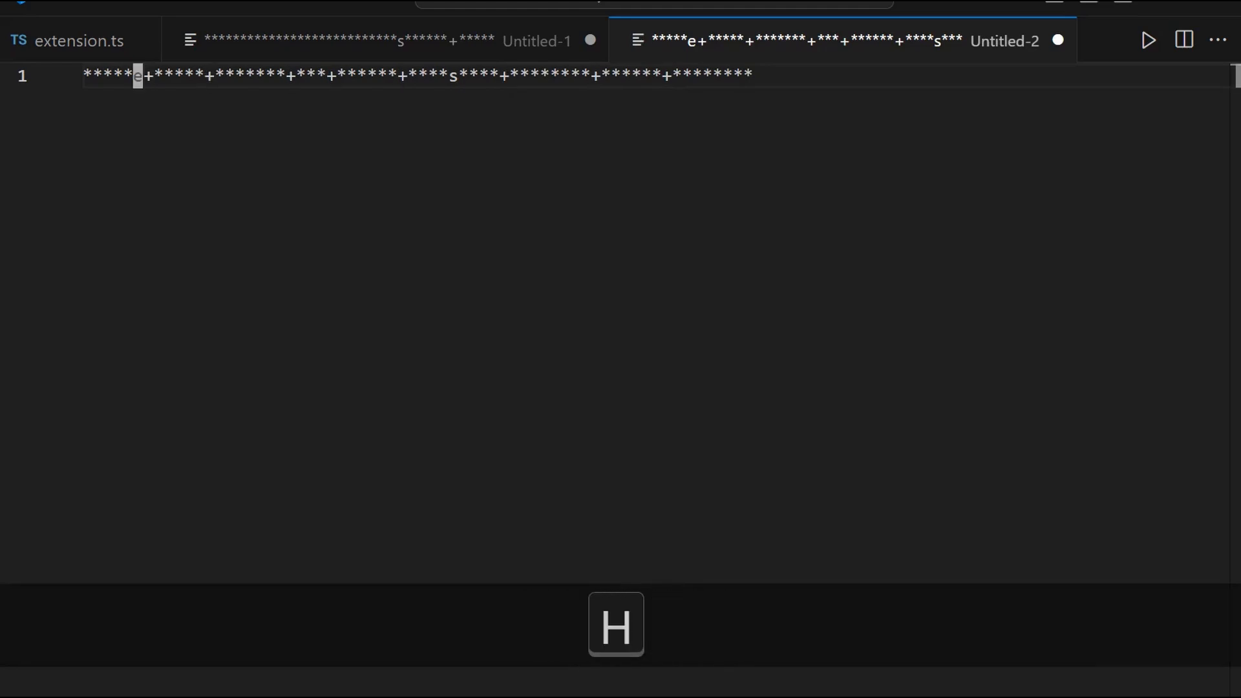
key(Shift+F)
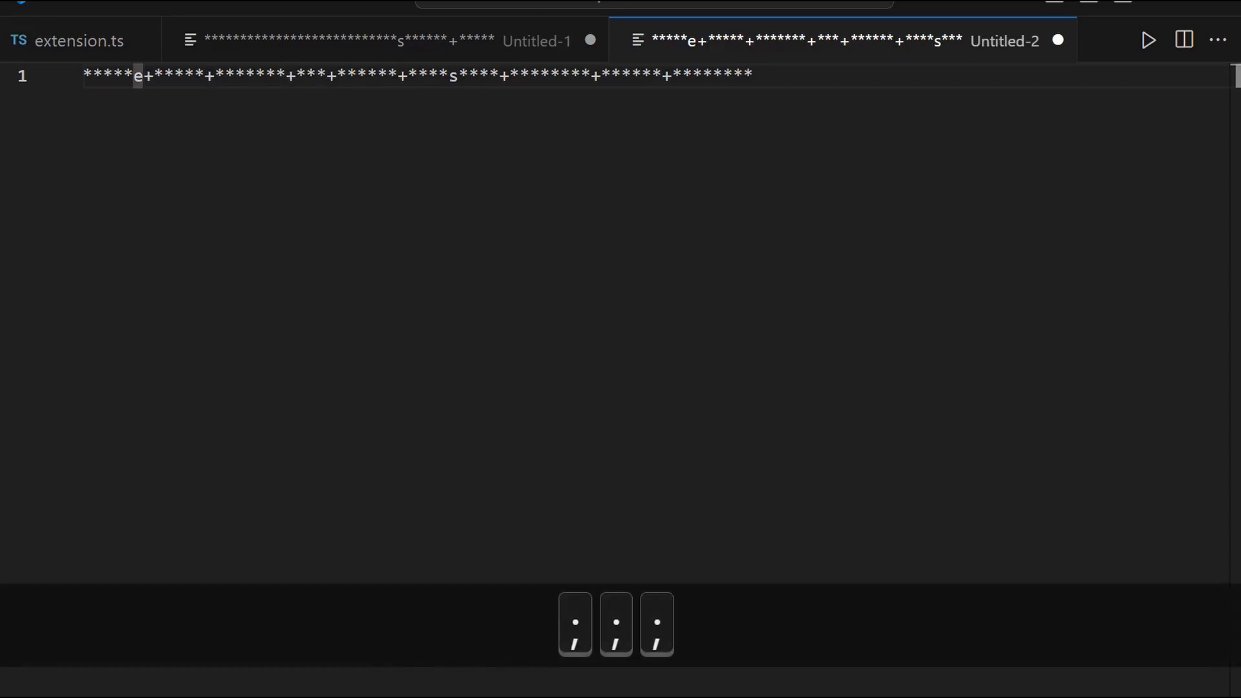
click(75, 41)
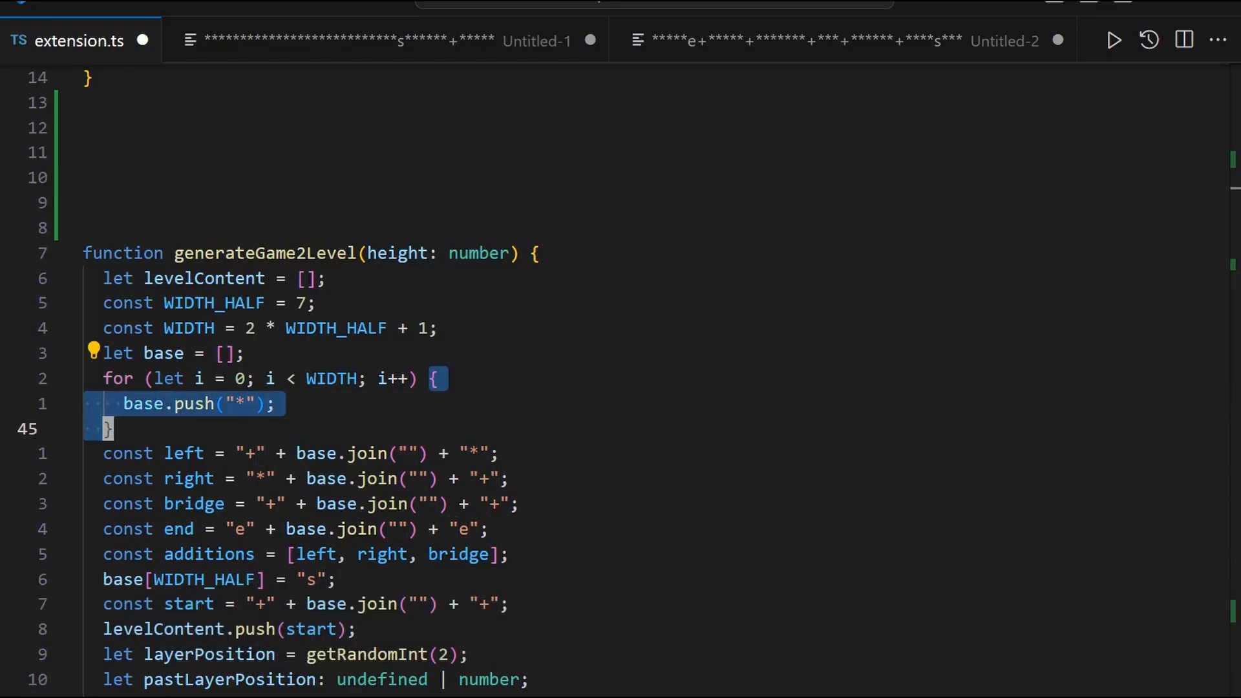
- Write game3.ts exporting game3_levels with one all-asterisk row
key(Shift+0)
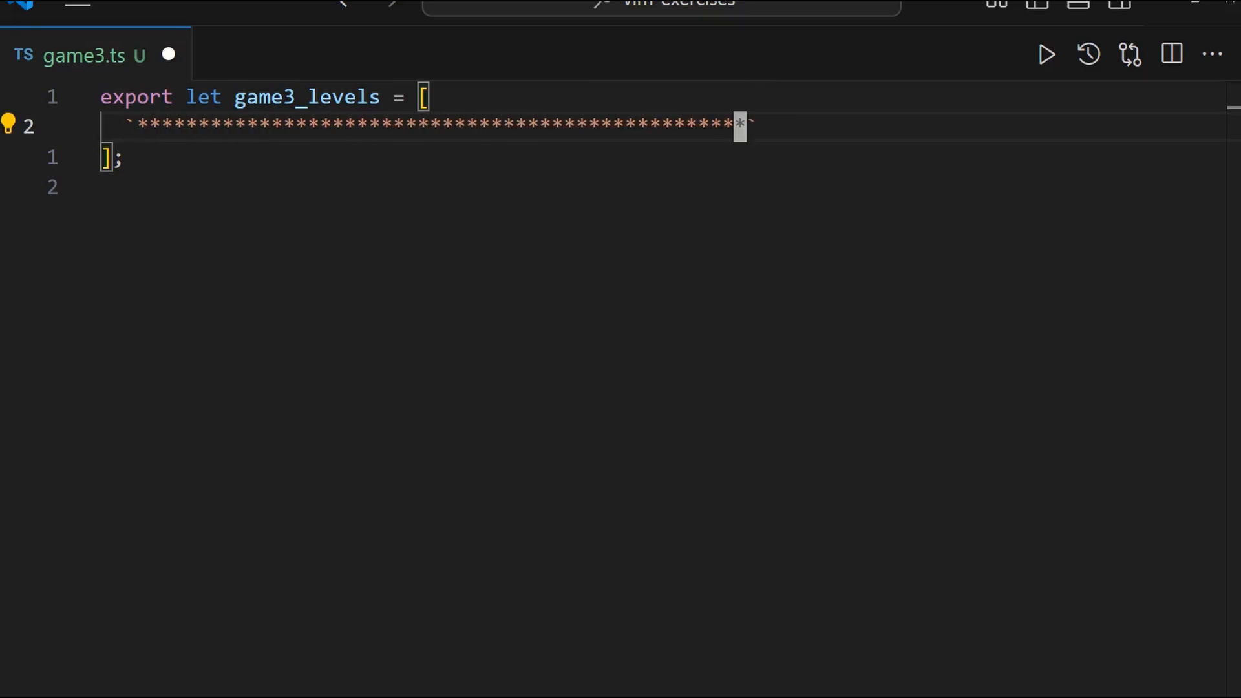
click(435, 40)
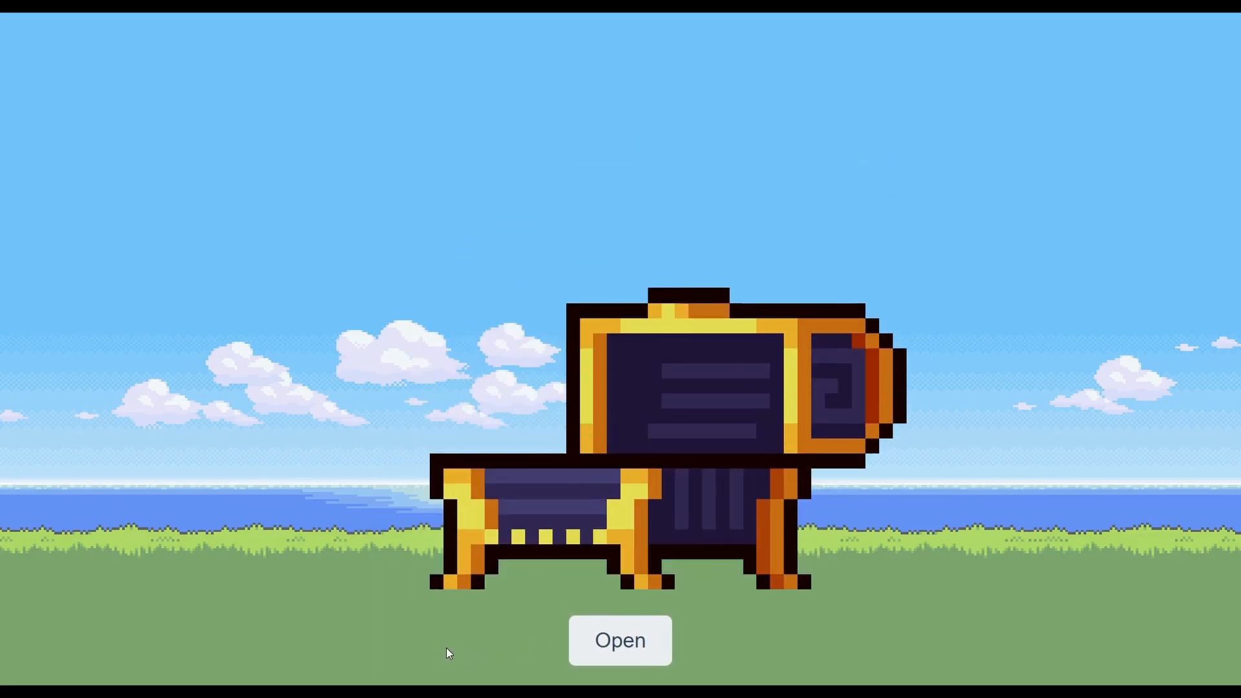
- Open the golden treasure chest on the unlock page
click(619, 640)
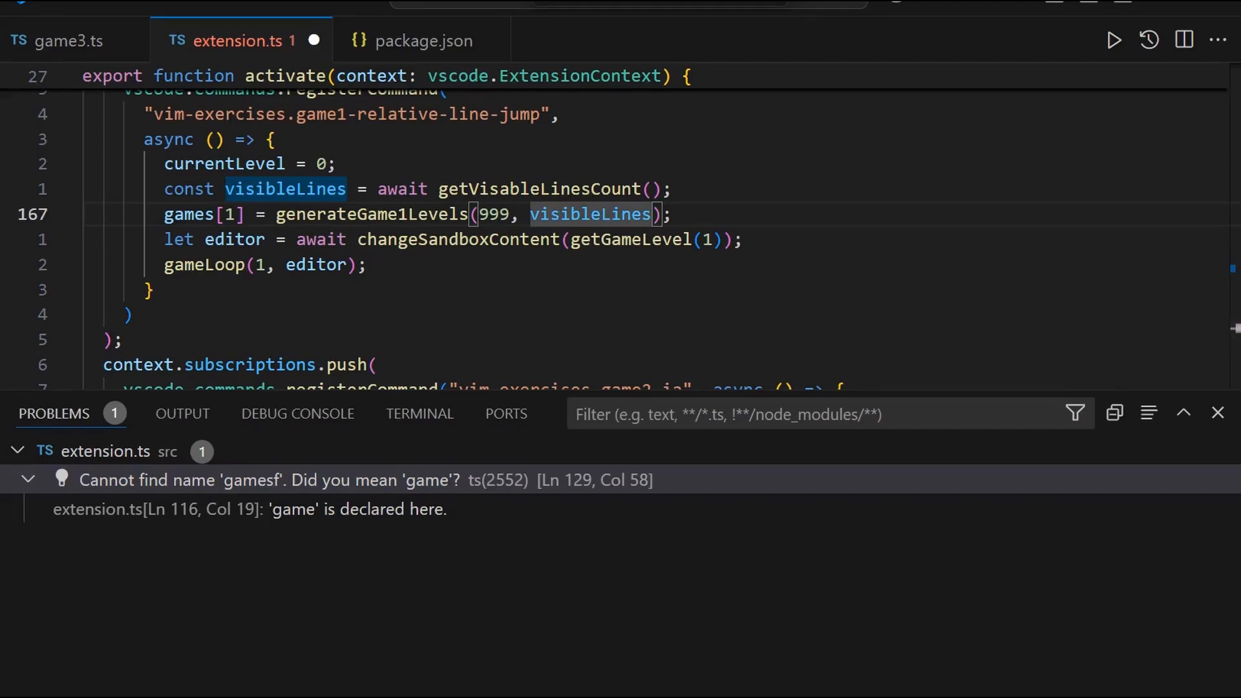
- Draft function test() with an 'array' and block-select the numbers 1 to 10
key(Shift+G)
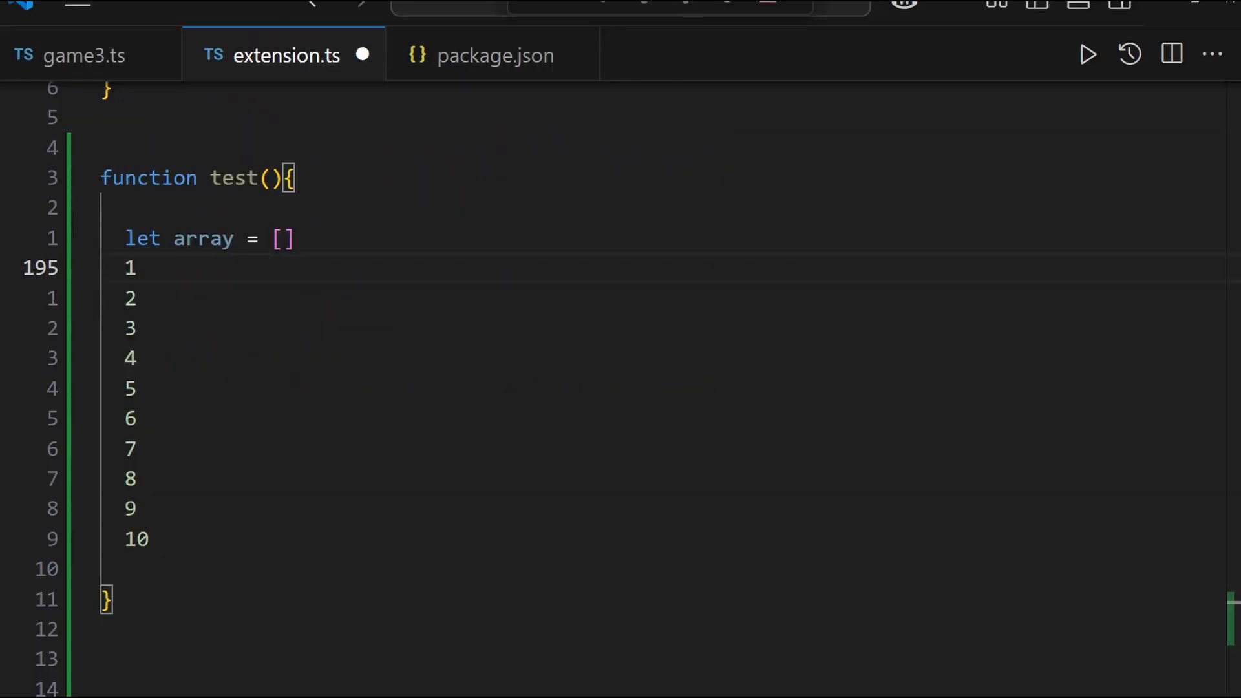
key(Ctrl+V)
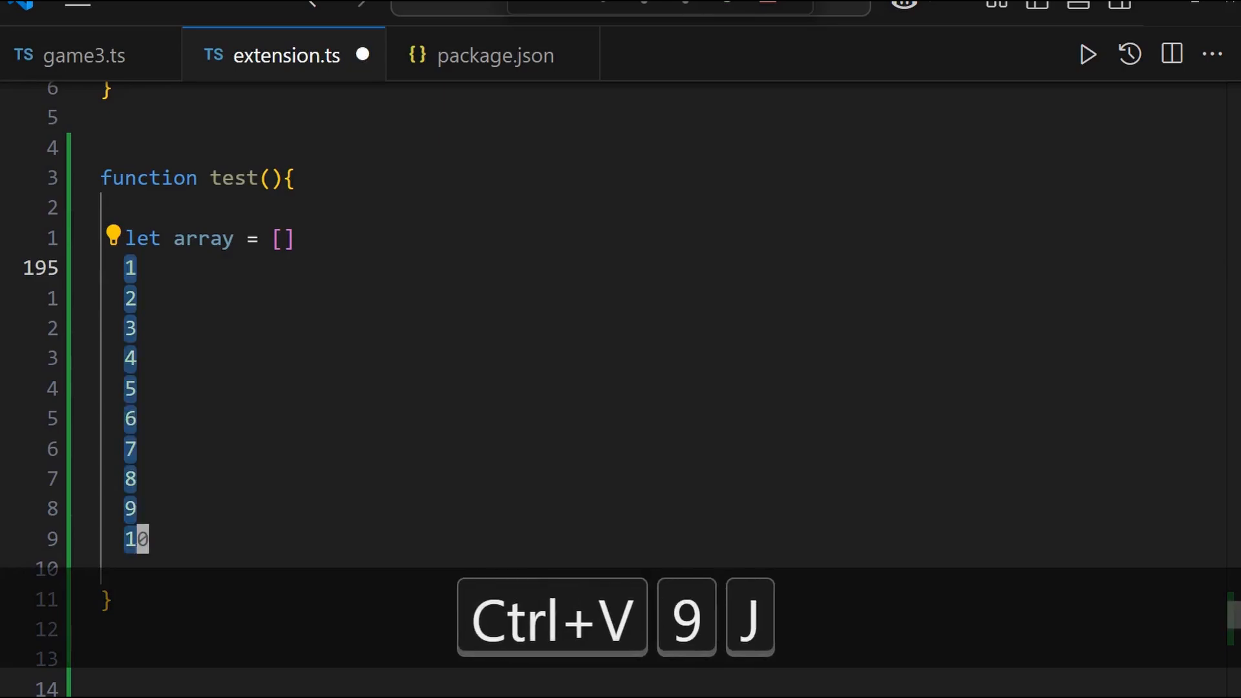
text(array)
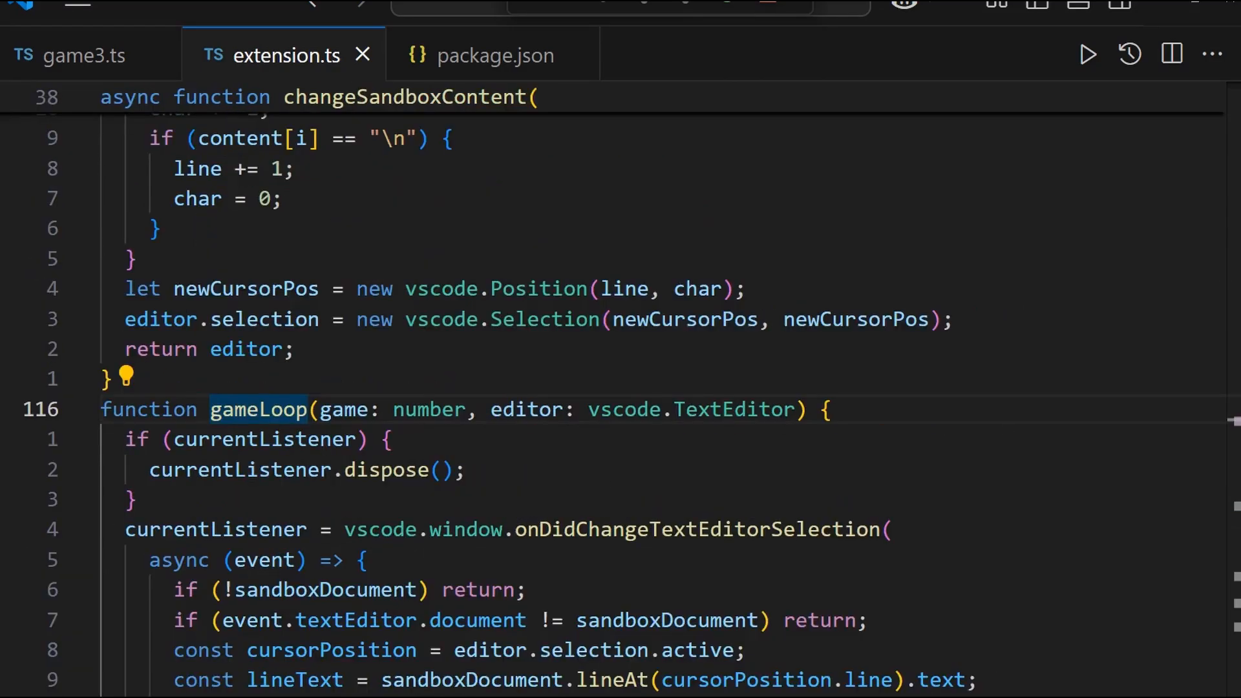
- Jump back through the gameLoop call sites
key(Ctrl+O)
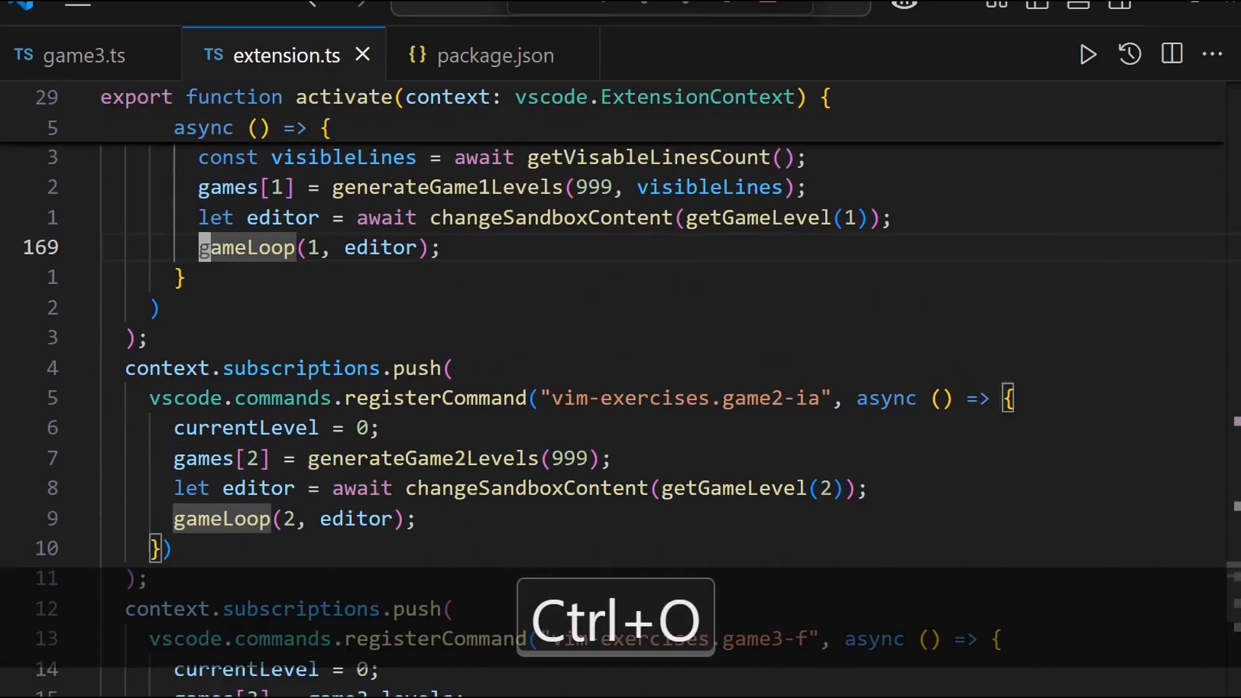
key(Ctrl+O)
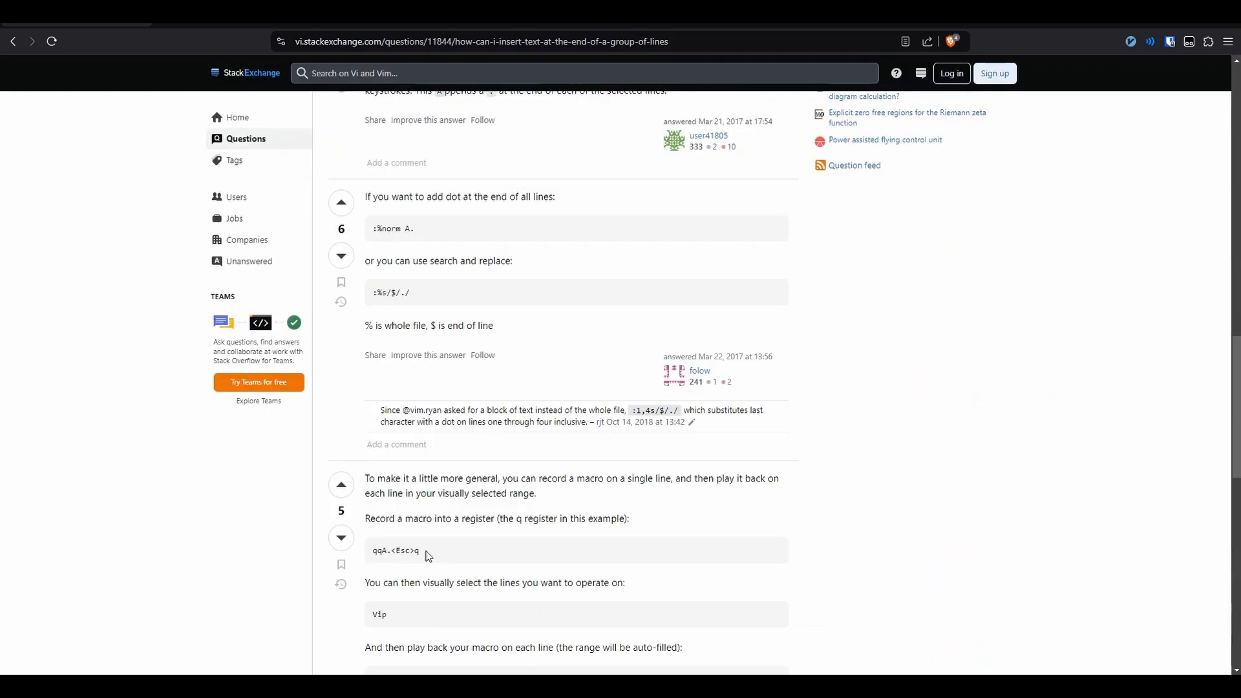
- Select the 'qqA.<Esc>q' macro snippet in the StackExchange answer
double_click(396, 551)
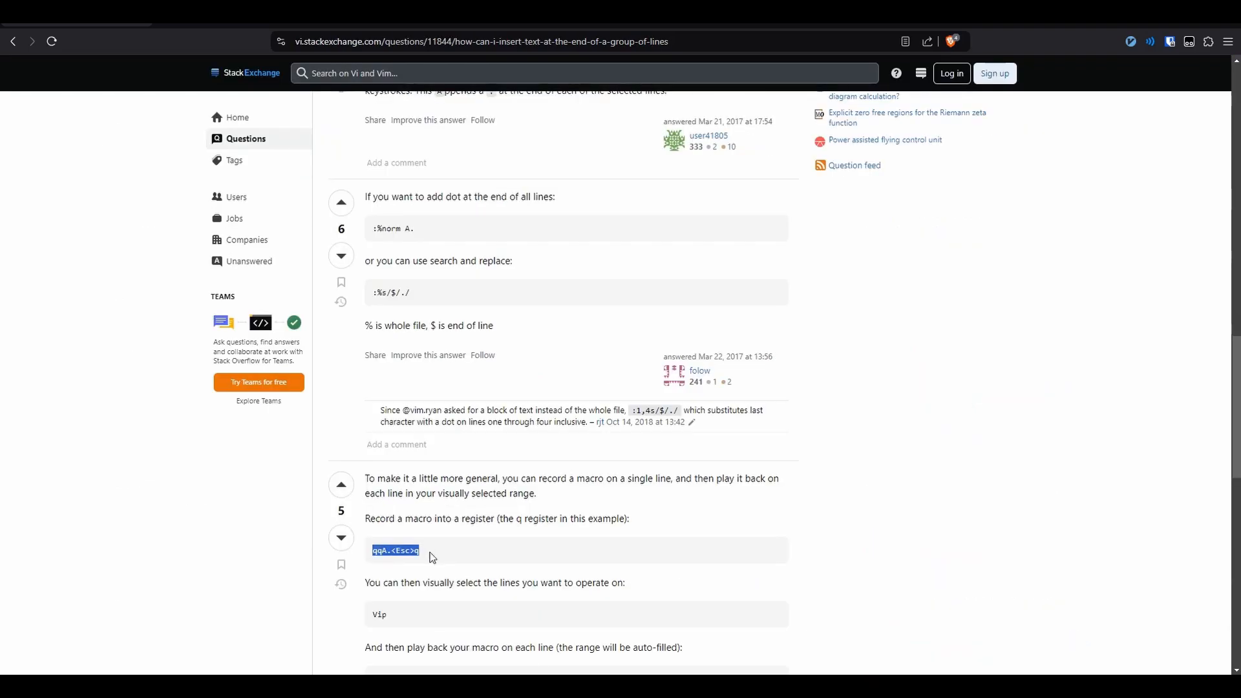
mouse_move(286, 571)
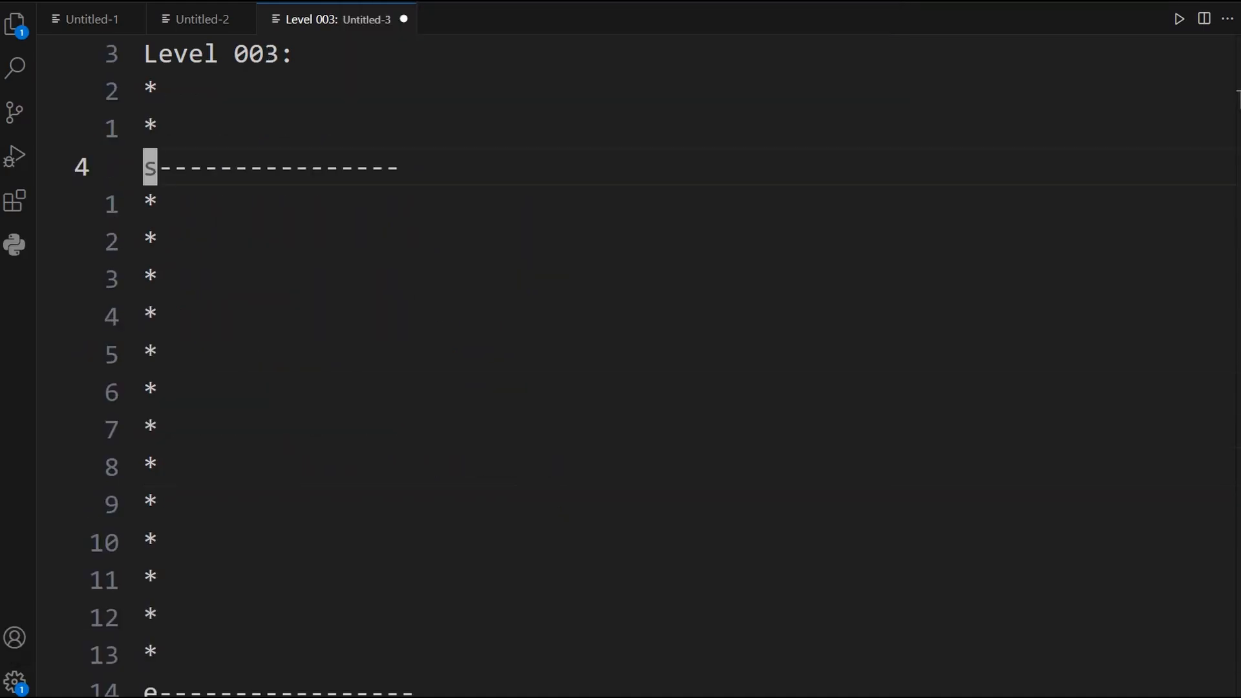
- Launch the plus-bordered maze game and move down from Level 001 to Level 003
key(Ctrl+Shift+P)
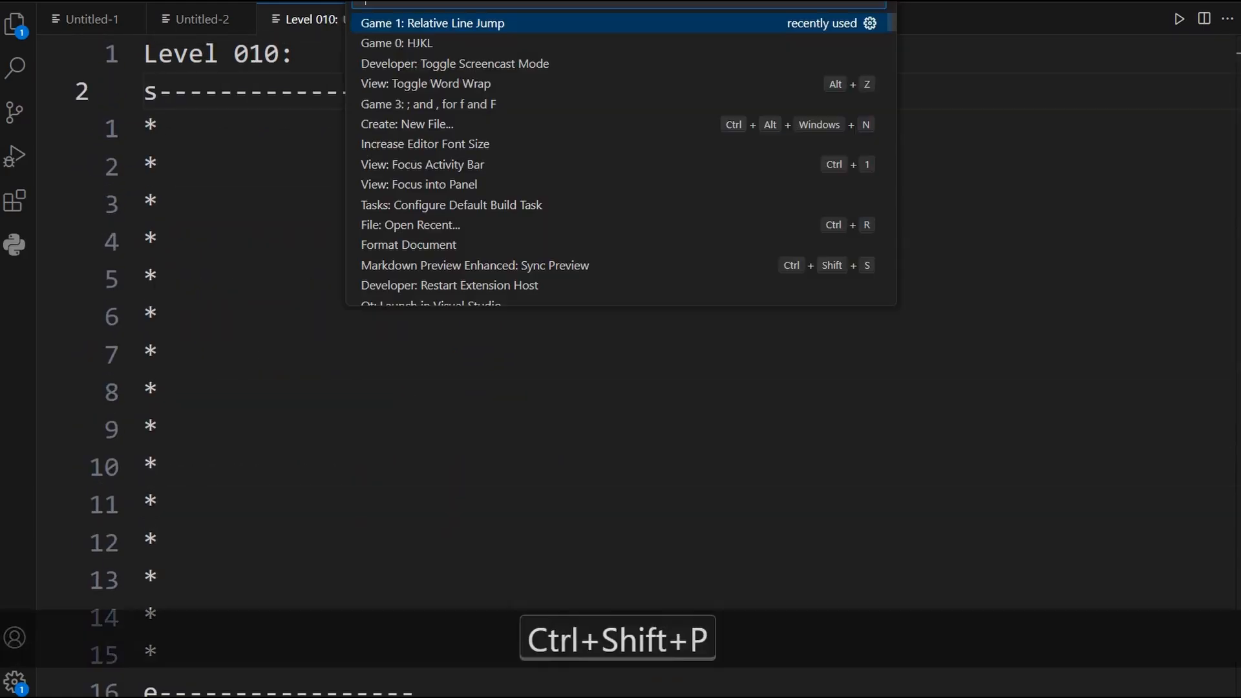
click(436, 23)
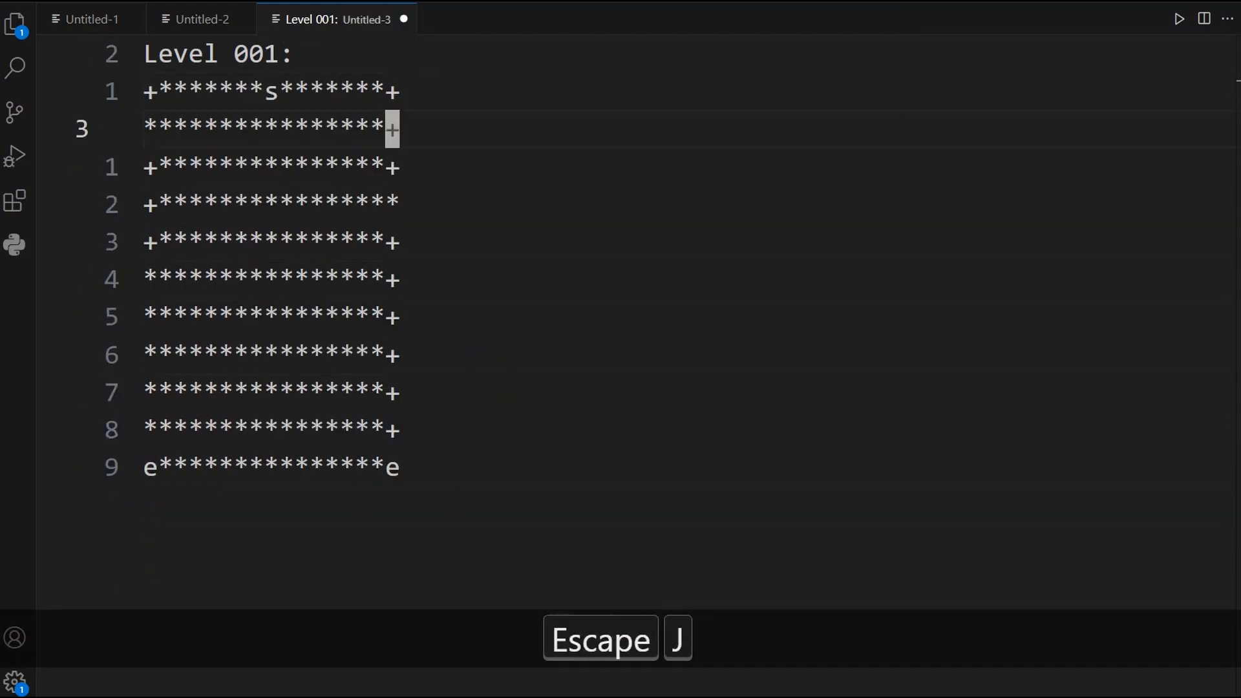
key(j)
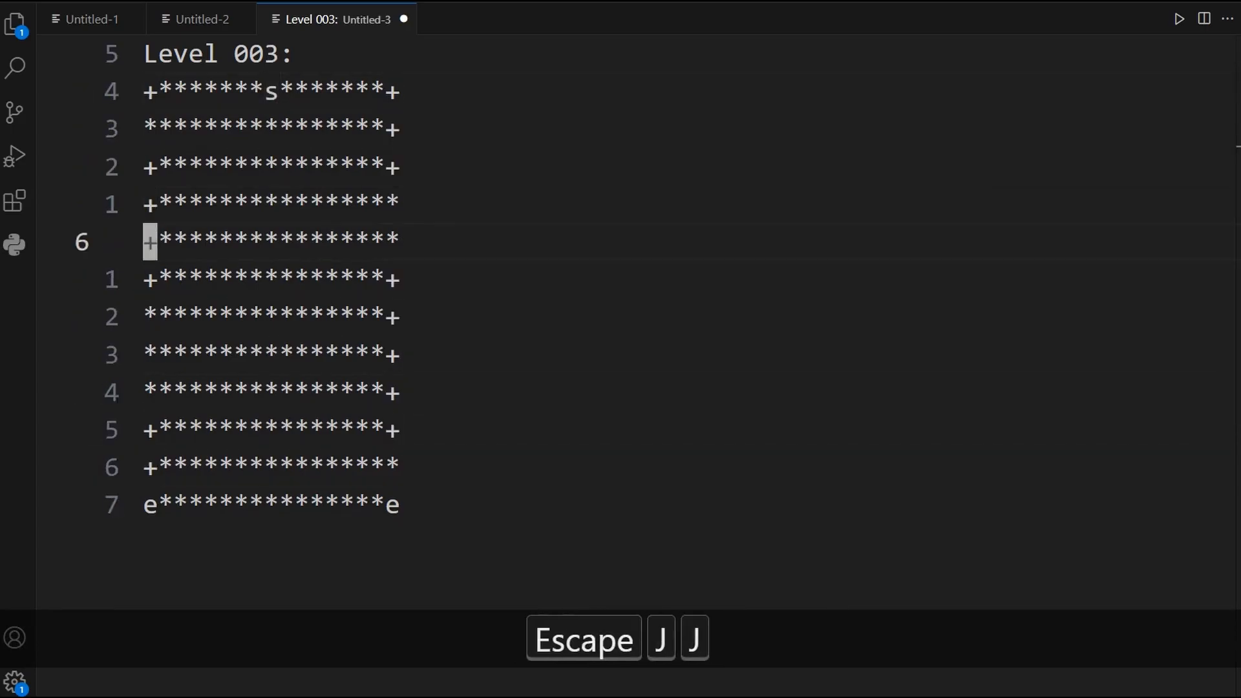